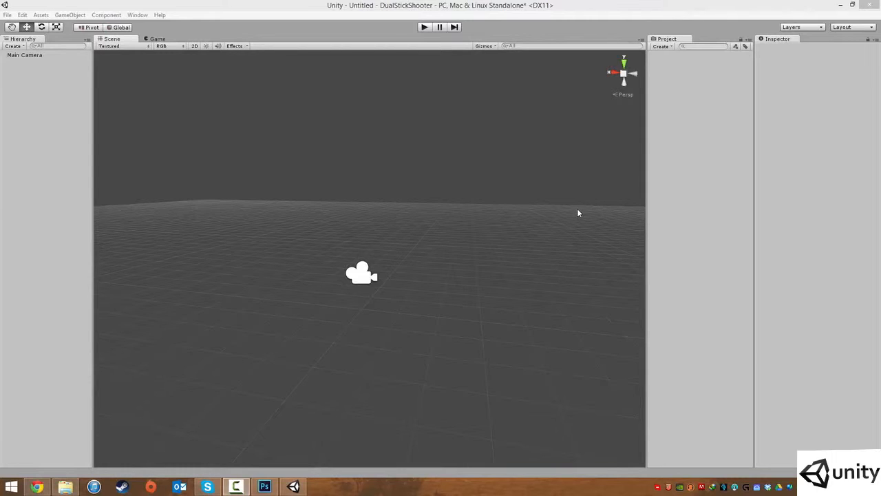
{"action": "mouse_move", "coordinate": [309, 216]}
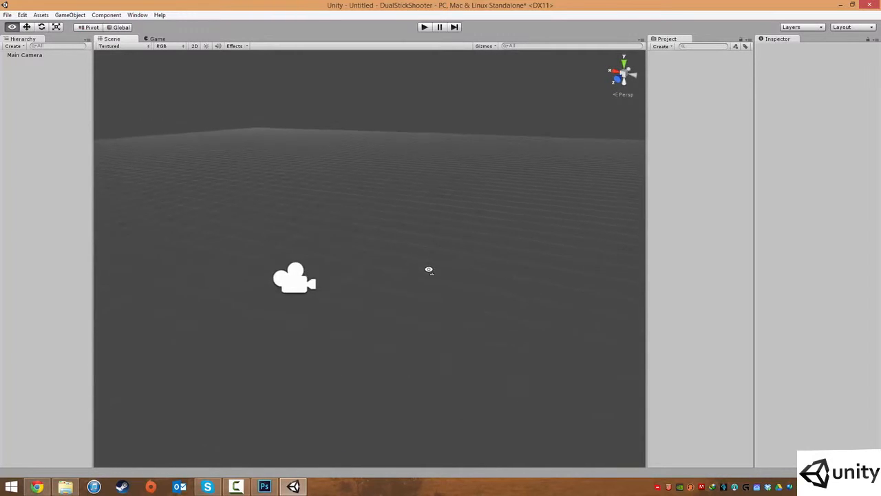
- Add a Plane from GameObject > Create Other to the empty scene as the floor
{"action": "left_click_drag", "start_coordinate": [429, 269], "coordinate": [485, 260]}
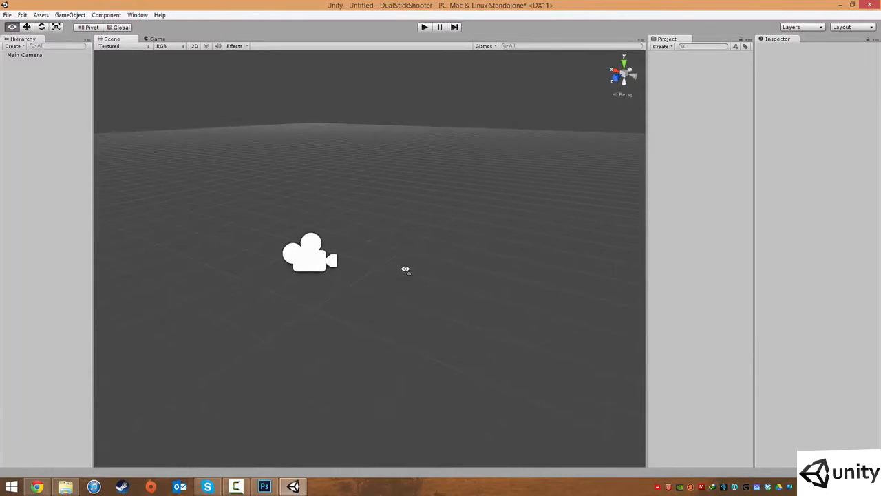
{"action": "left_click_drag", "start_coordinate": [405, 268], "coordinate": [379, 268]}
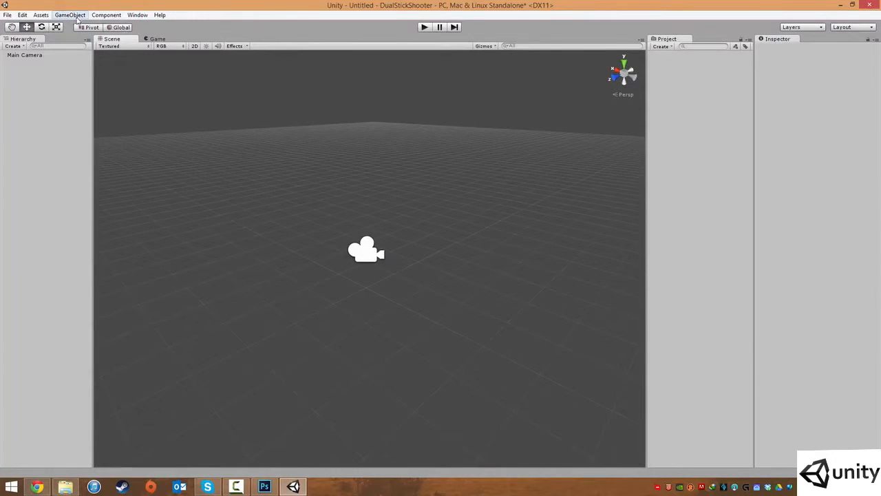
{"action": "left_click", "coordinate": [70, 15]}
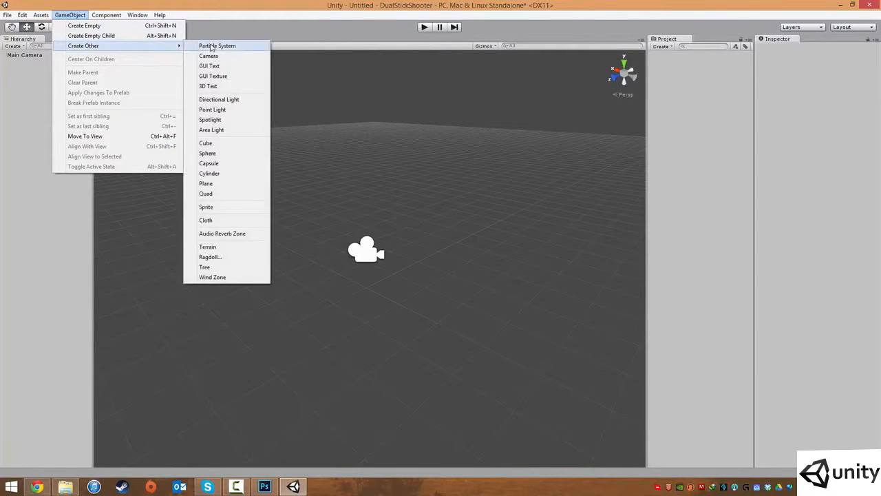
{"action": "mouse_move", "coordinate": [212, 276]}
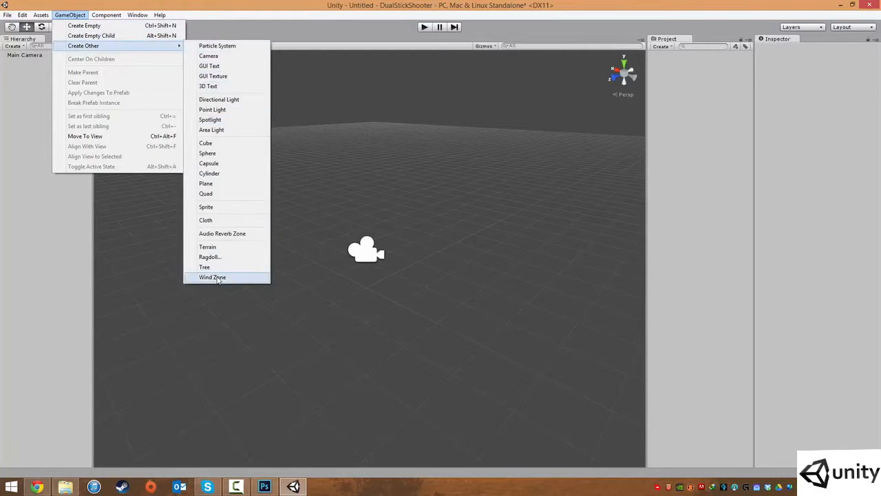
{"action": "mouse_move", "coordinate": [217, 45]}
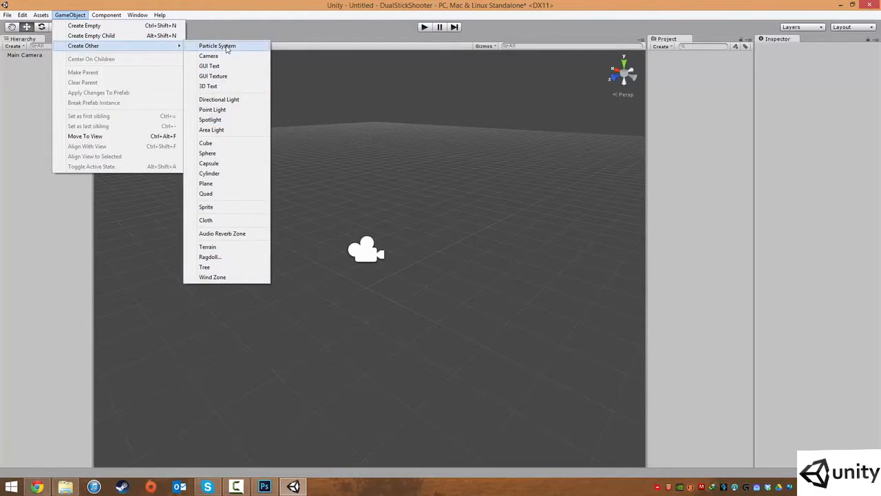
{"action": "mouse_move", "coordinate": [208, 56]}
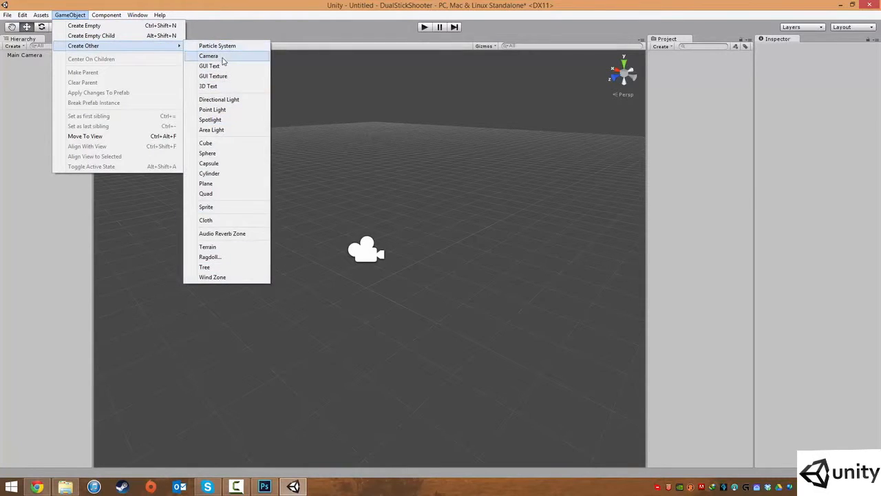
{"action": "mouse_move", "coordinate": [352, 235]}
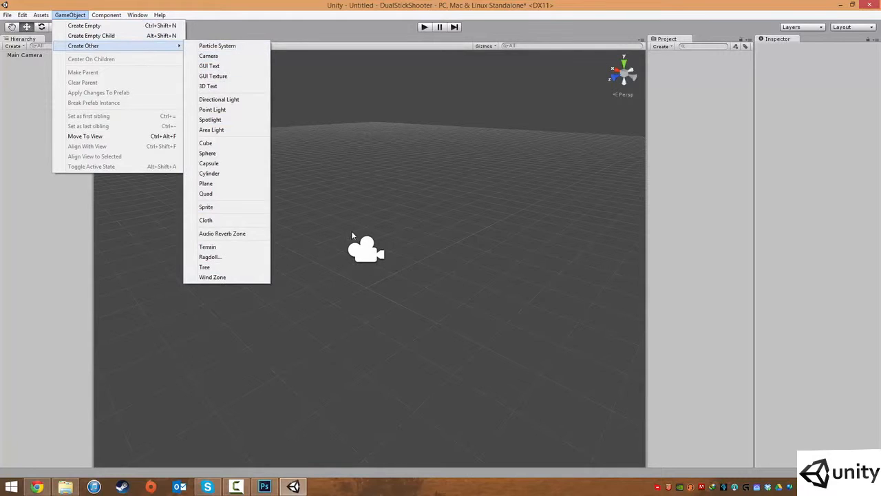
{"action": "mouse_move", "coordinate": [224, 124]}
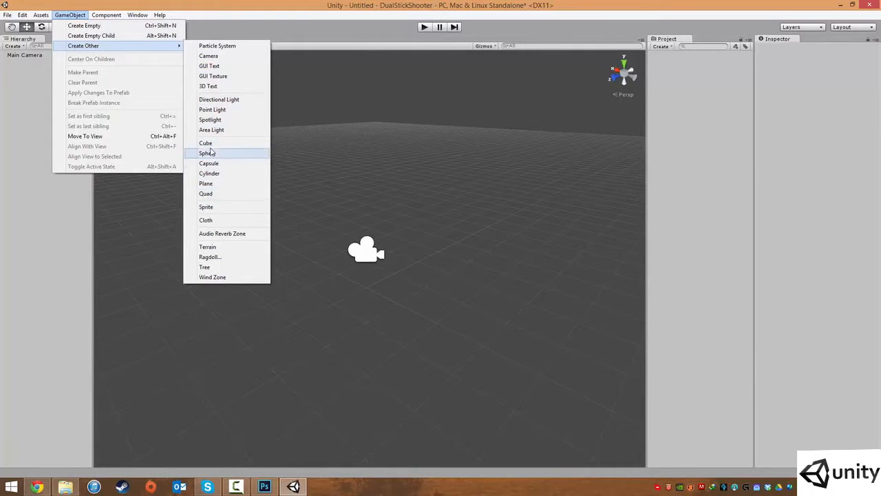
{"action": "mouse_move", "coordinate": [206, 143]}
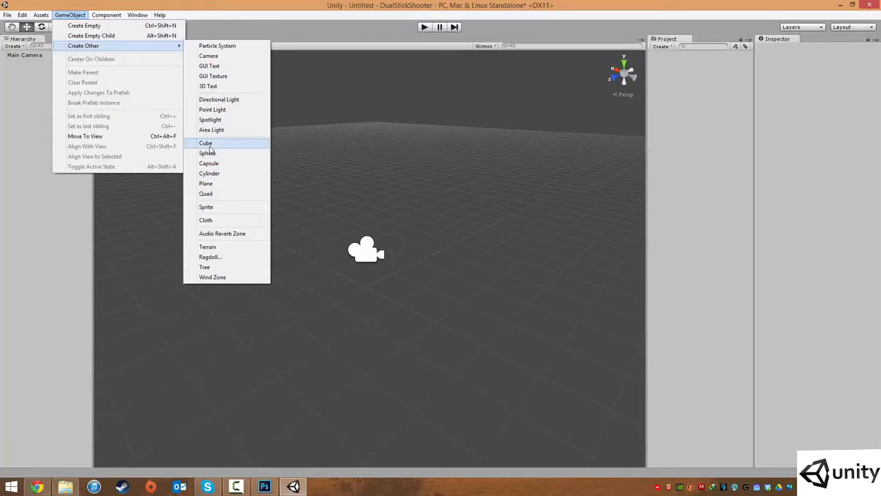
{"action": "mouse_move", "coordinate": [215, 184]}
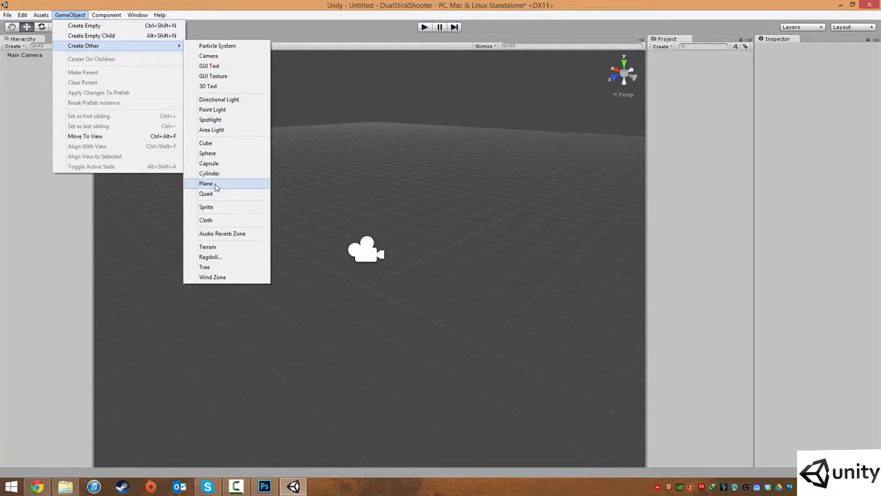
{"action": "mouse_move", "coordinate": [215, 186]}
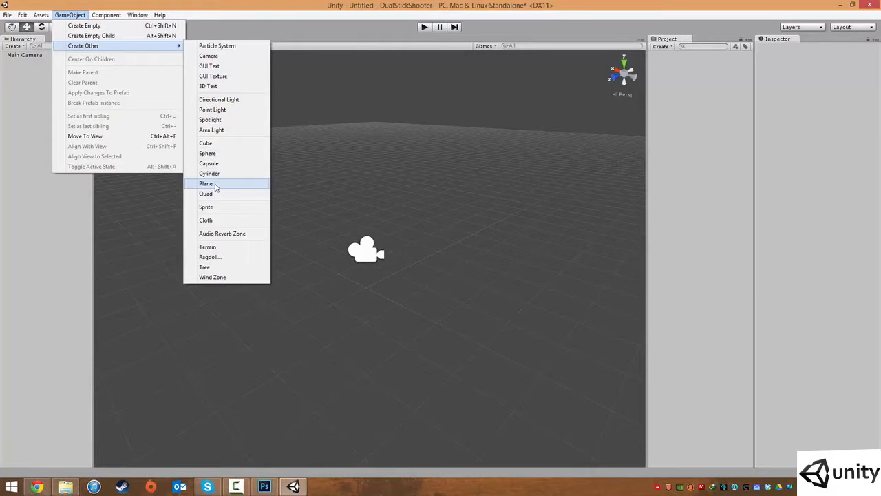
{"action": "left_click", "coordinate": [205, 183]}
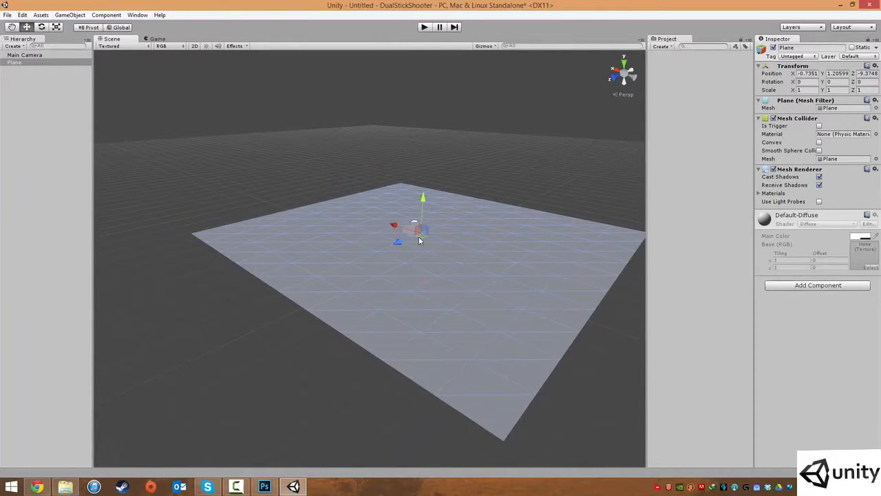
- Drag the plane's move gizmo so it sits near the origin, slightly below zero
{"action": "left_click_drag", "start_coordinate": [418, 241], "coordinate": [449, 138]}
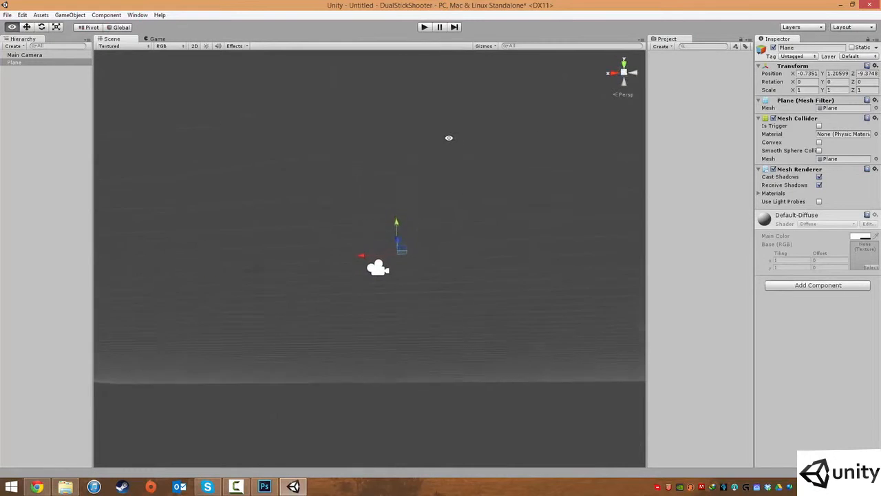
{"action": "left_click_drag", "start_coordinate": [448, 138], "coordinate": [425, 245]}
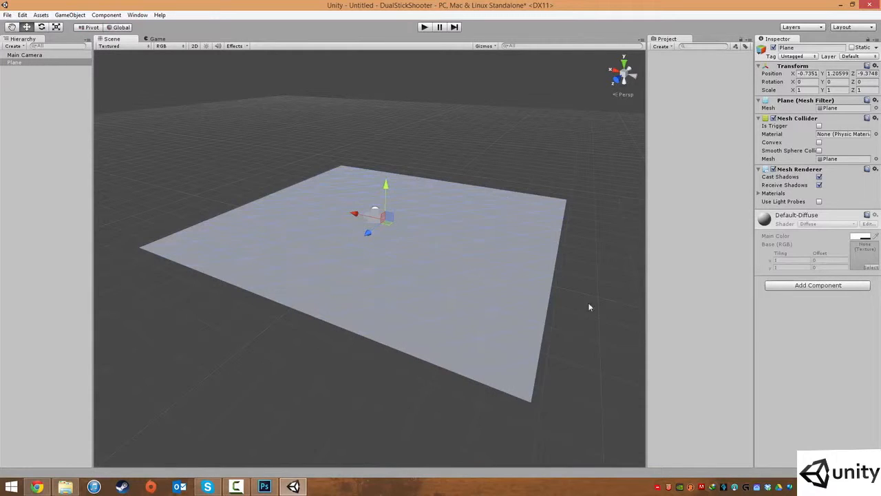
{"action": "mouse_move", "coordinate": [368, 285]}
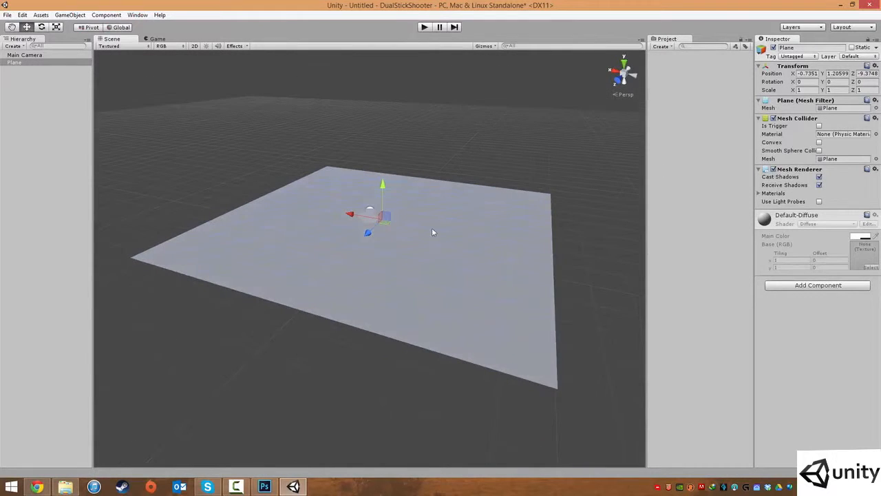
{"action": "mouse_move", "coordinate": [413, 137]}
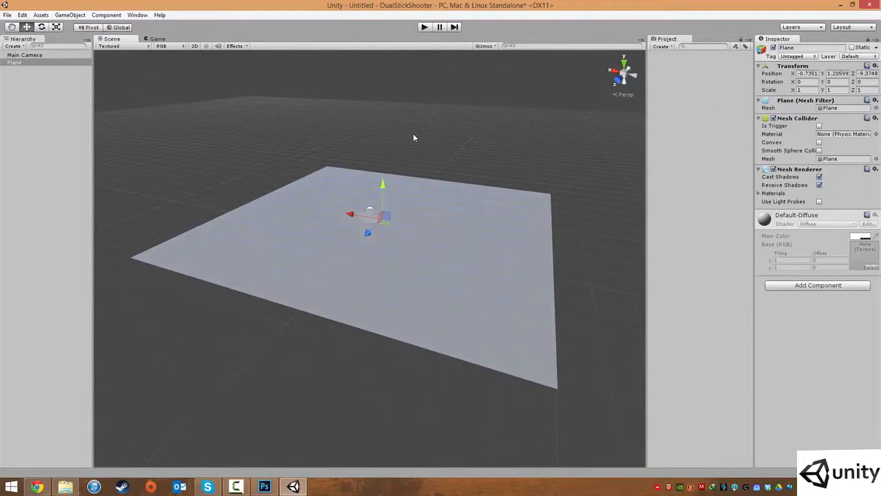
{"action": "mouse_move", "coordinate": [436, 130]}
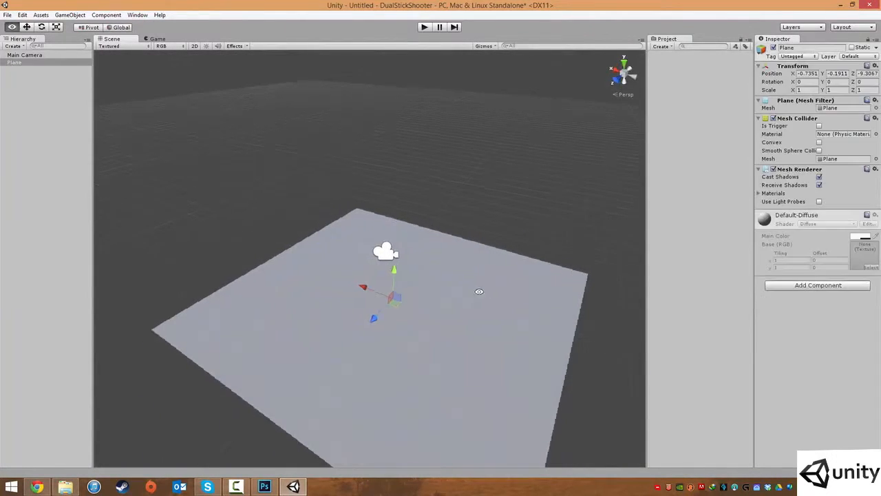
{"action": "left_click_drag", "start_coordinate": [480, 291], "coordinate": [470, 230]}
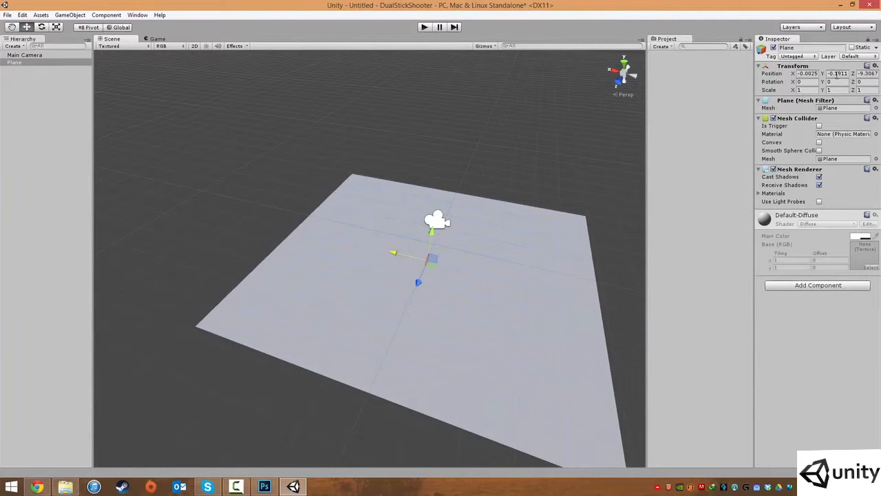
- Reset the plane's position to 0,0,0 and set Scale X, Y and Z to 5
{"action": "left_click", "coordinate": [807, 74]}
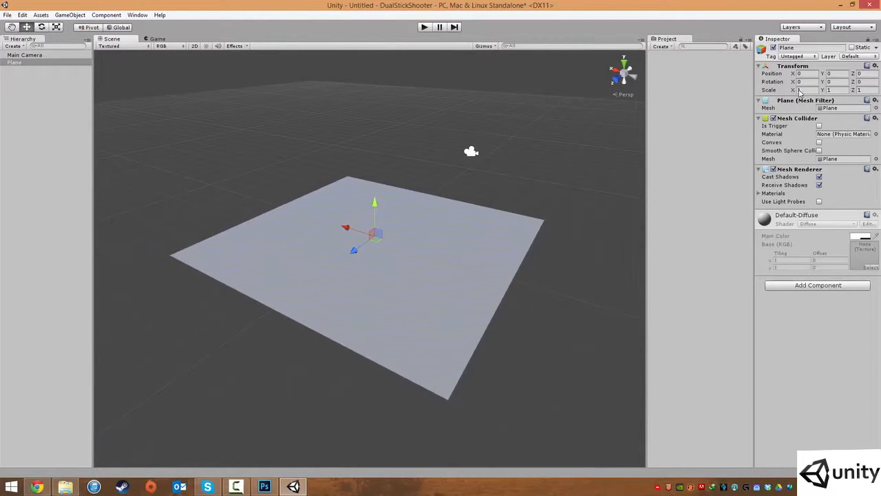
{"action": "left_click", "coordinate": [804, 90]}
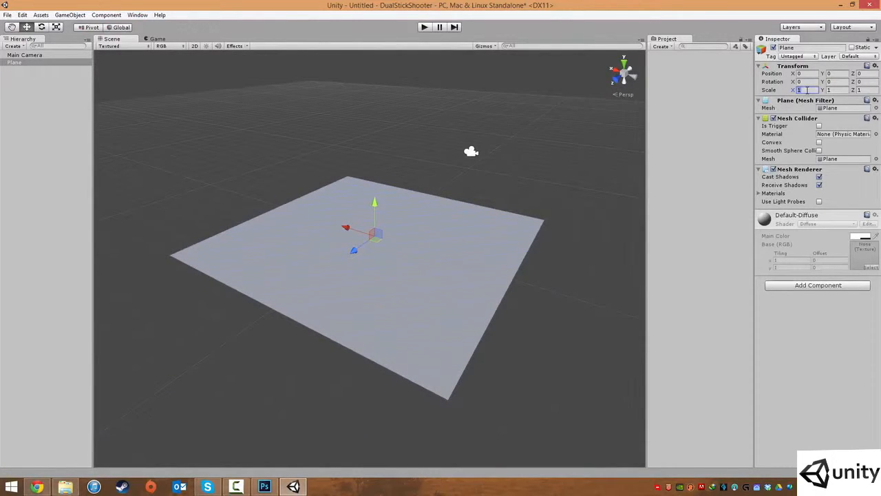
{"action": "type", "text": "5"}
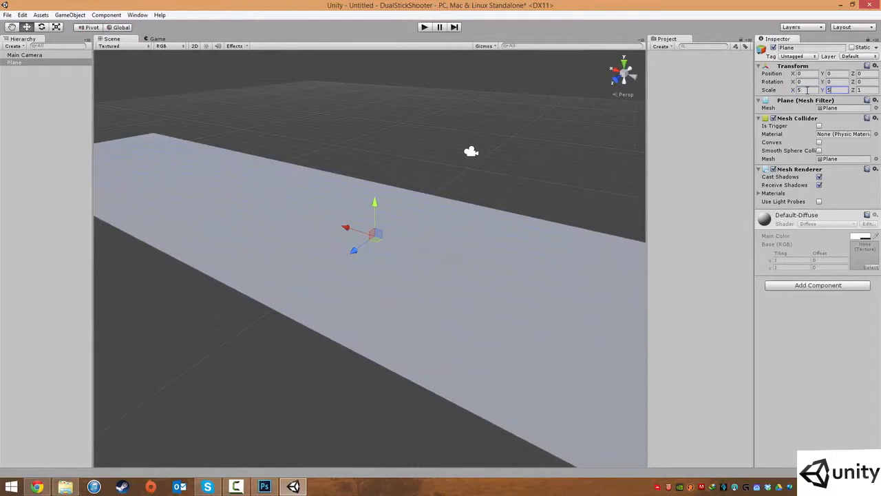
{"action": "type", "text": "5"}
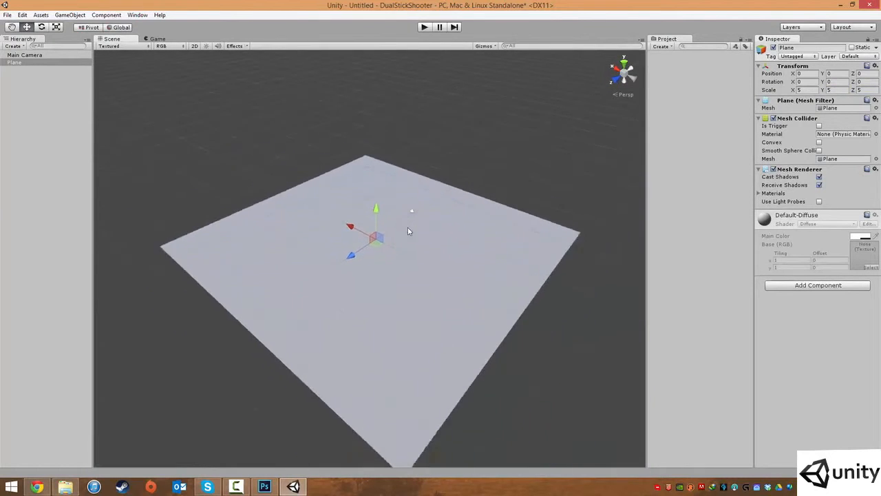
{"action": "left_click_drag", "start_coordinate": [409, 230], "coordinate": [472, 228]}
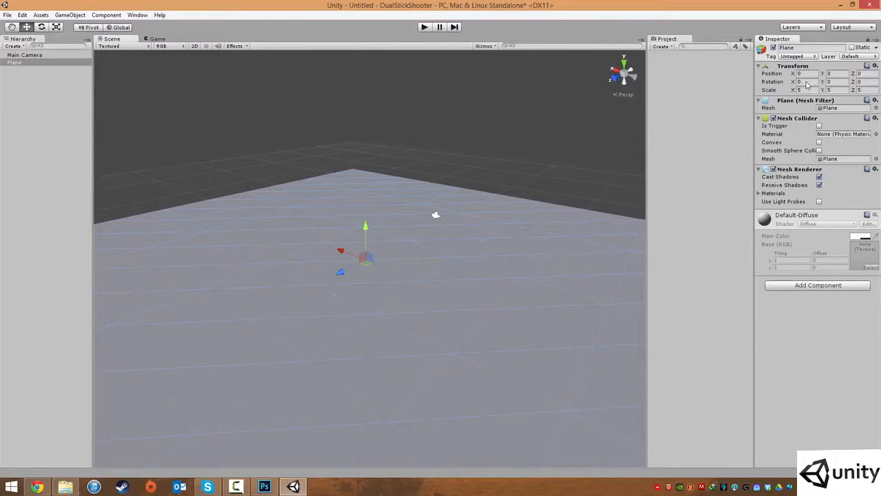
{"action": "type", "text": "30"}
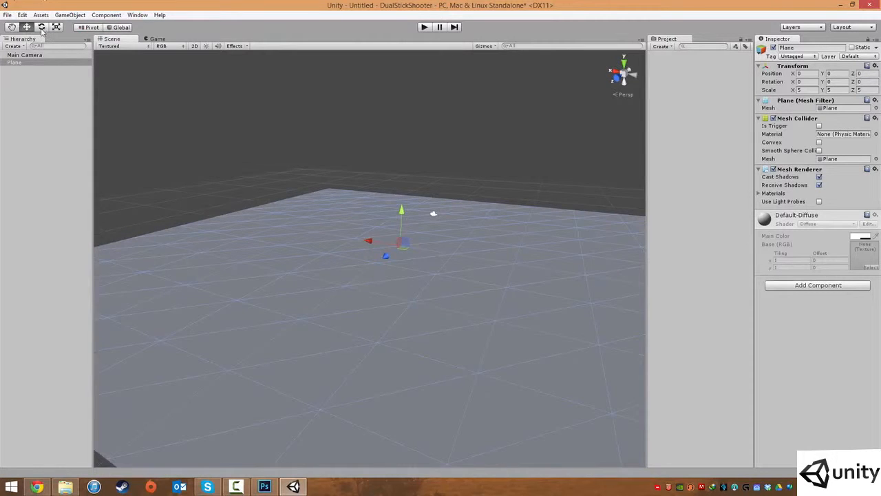
{"action": "left_click", "coordinate": [41, 27]}
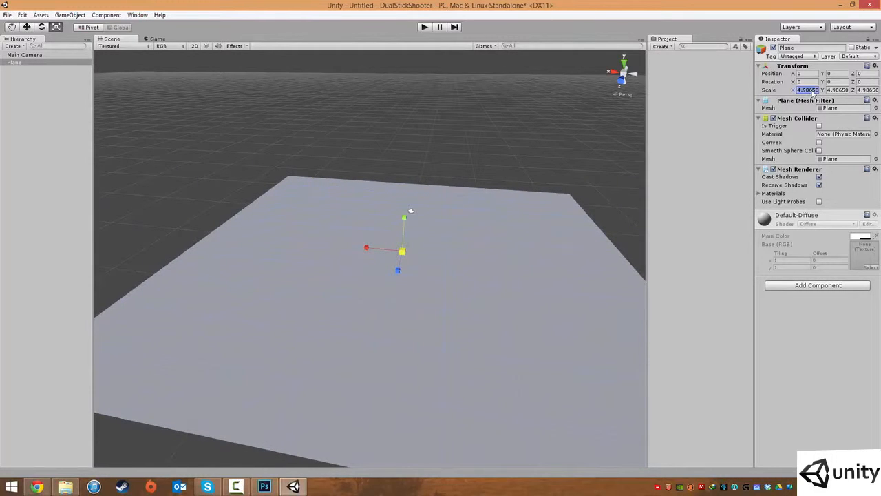
{"action": "type", "text": "5"}
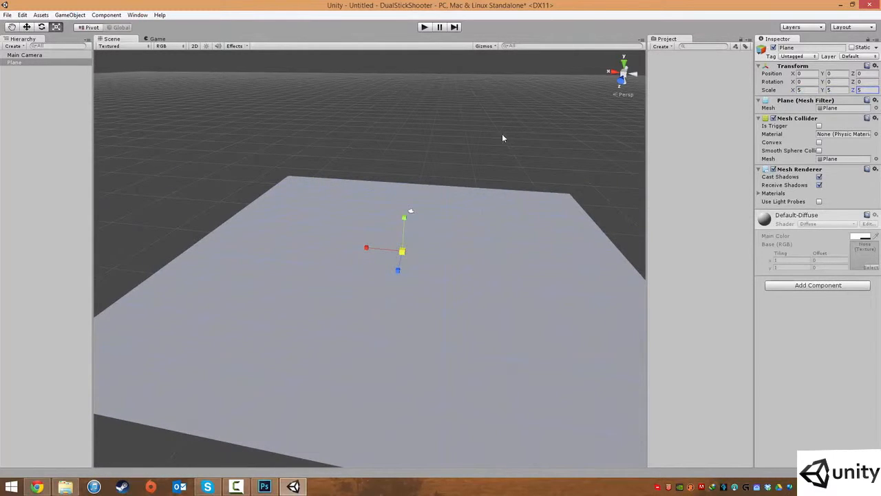
{"action": "left_click_drag", "start_coordinate": [503, 138], "coordinate": [432, 263]}
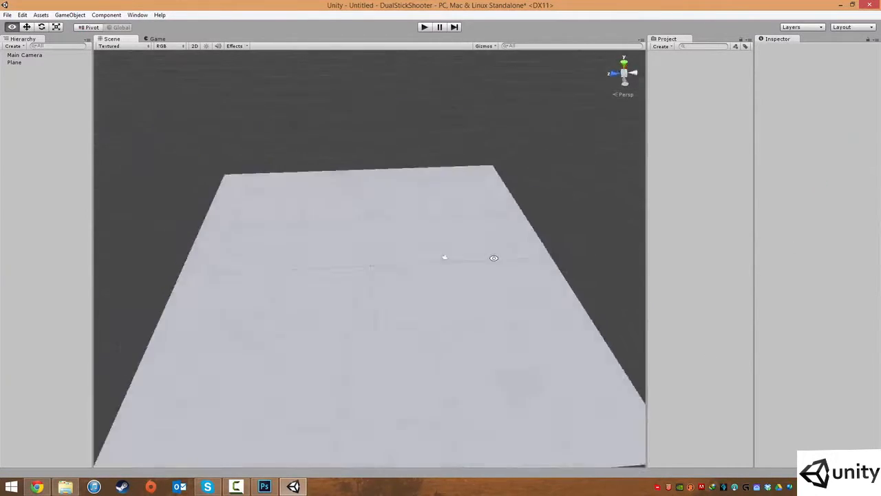
- Add a cube, move it toward the floor and try scale values of 20
{"action": "left_click", "coordinate": [69, 14]}
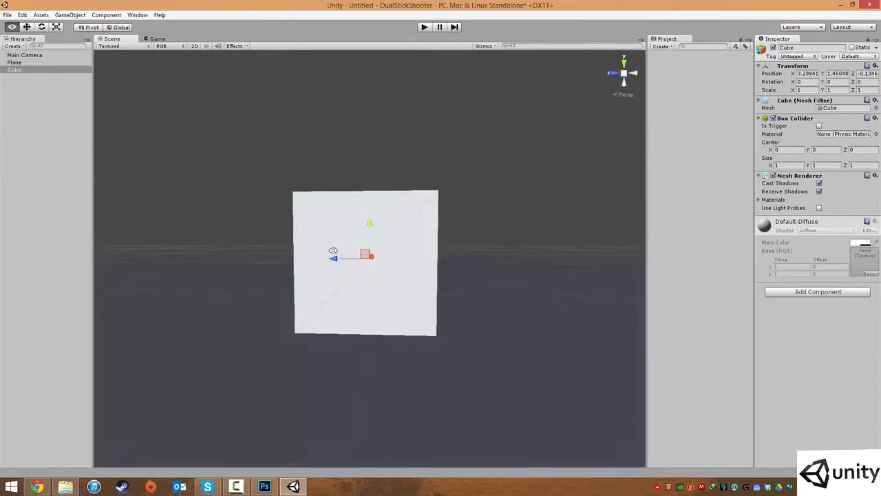
{"action": "left_click_drag", "start_coordinate": [370, 262], "coordinate": [482, 302]}
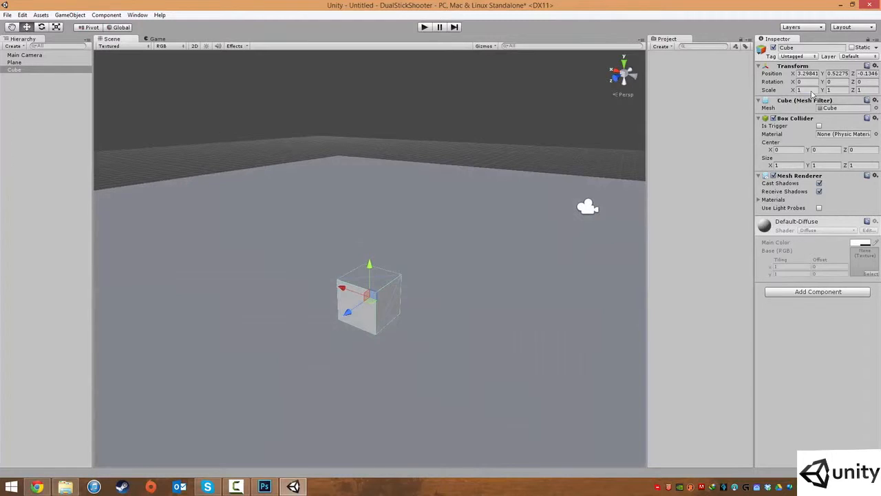
{"action": "type", "text": "20"}
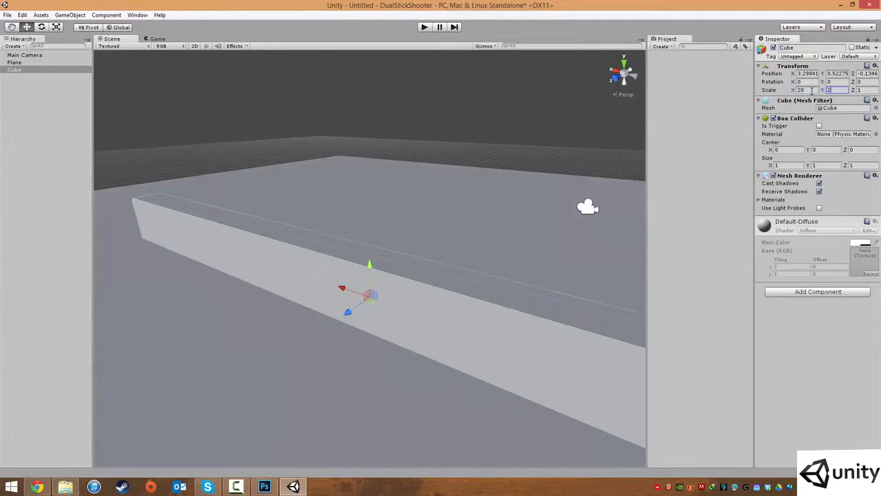
{"action": "type", "text": "20"}
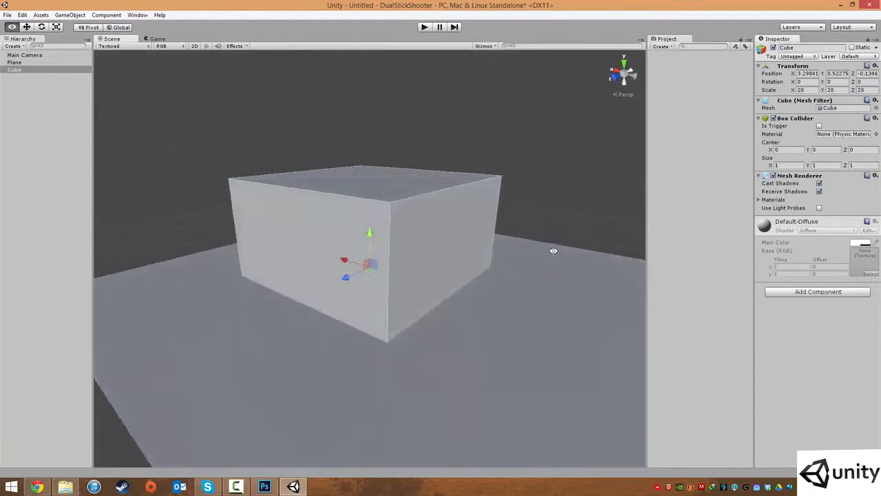
- Set the cube's scale to 2 on every axis and lower it to the floor
{"action": "left_click_drag", "start_coordinate": [370, 232], "coordinate": [370, 143]}
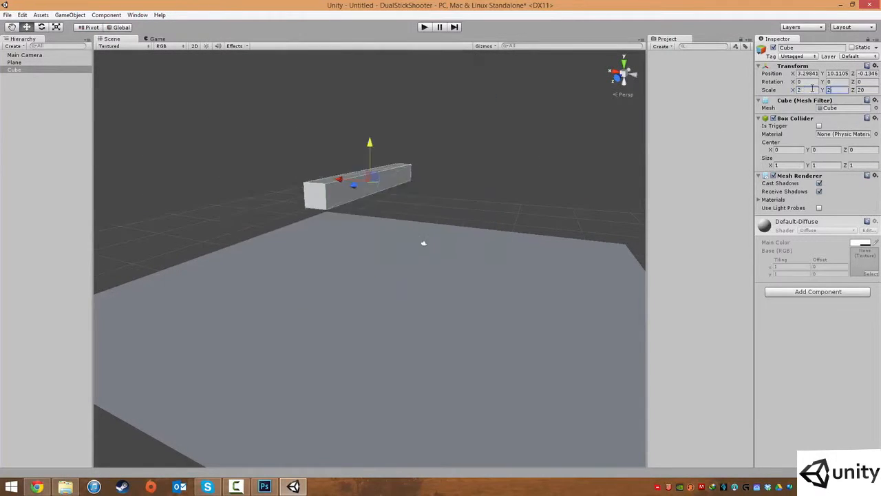
{"action": "type", "text": "2"}
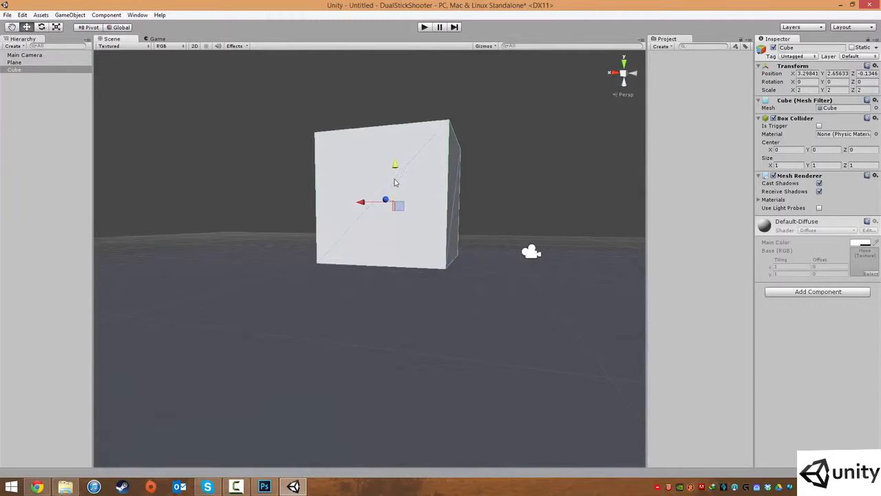
{"action": "left_click_drag", "start_coordinate": [396, 164], "coordinate": [394, 251]}
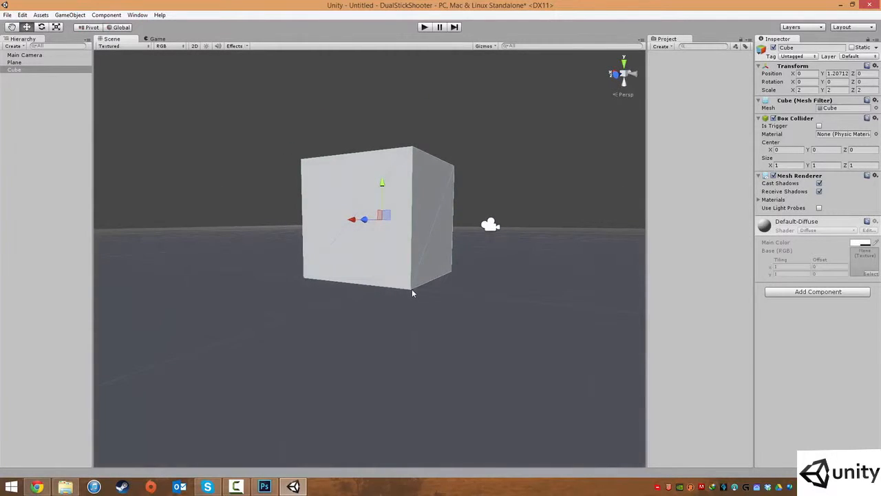
{"action": "mouse_move", "coordinate": [403, 288]}
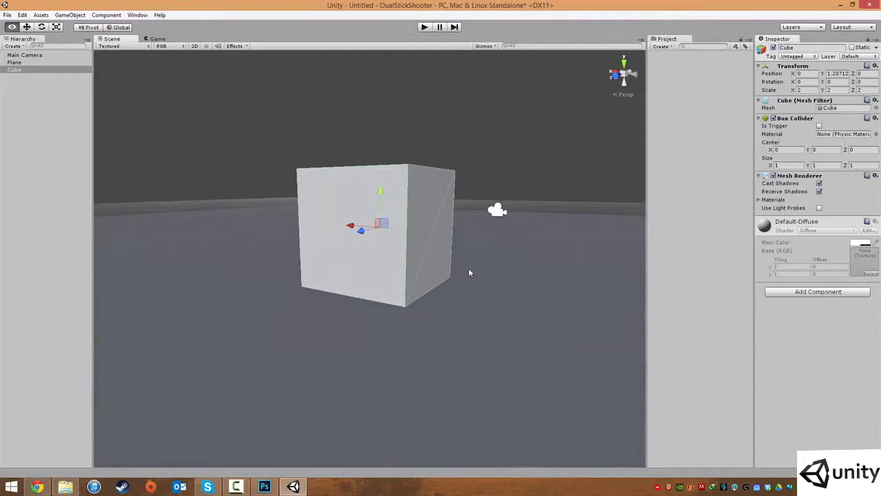
{"action": "mouse_move", "coordinate": [413, 322]}
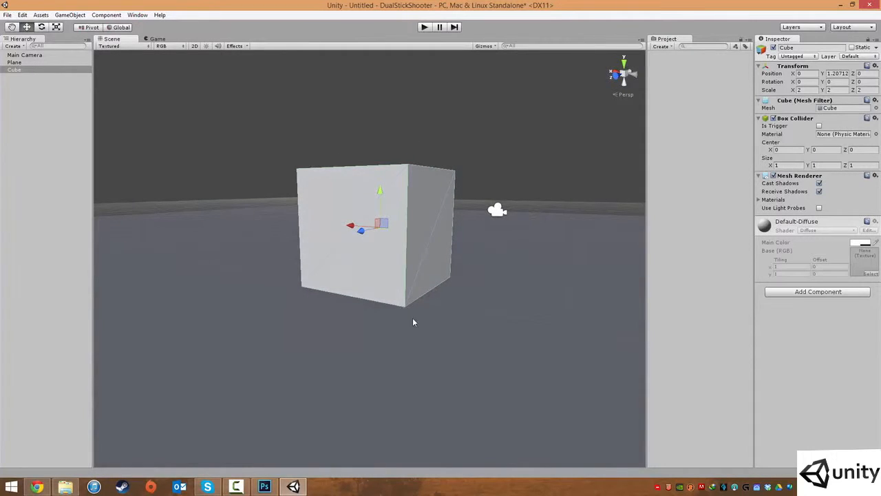
{"action": "mouse_move", "coordinate": [436, 330]}
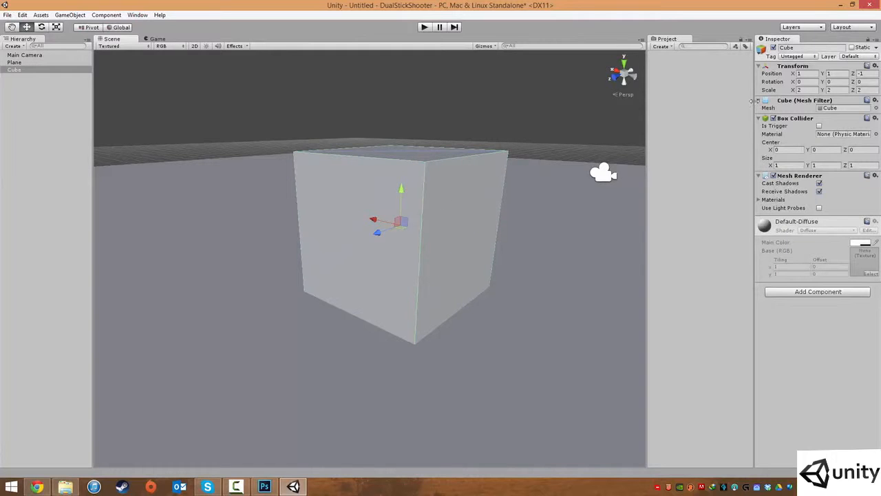
{"action": "left_click", "coordinate": [833, 74]}
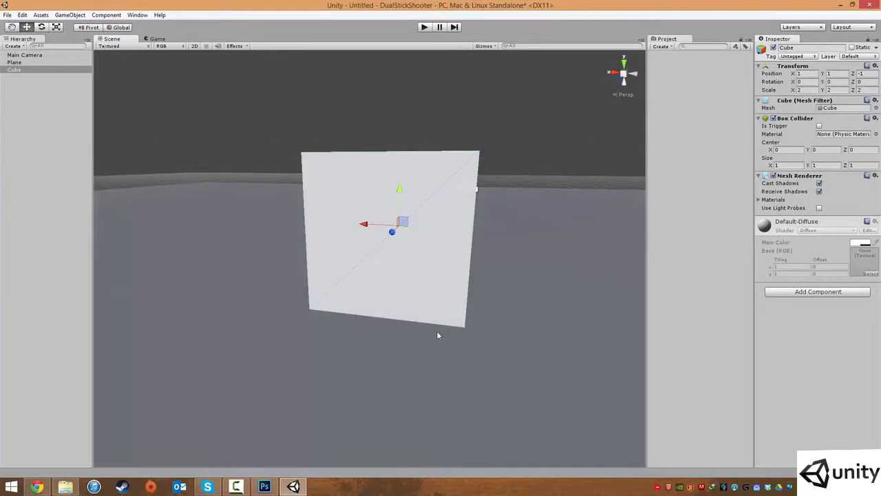
{"action": "left_click_drag", "start_coordinate": [437, 335], "coordinate": [462, 340]}
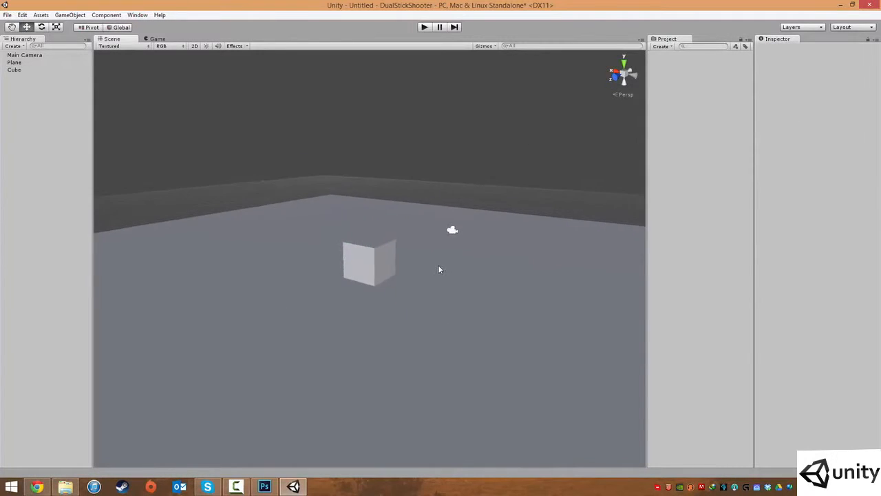
{"action": "left_click", "coordinate": [14, 62]}
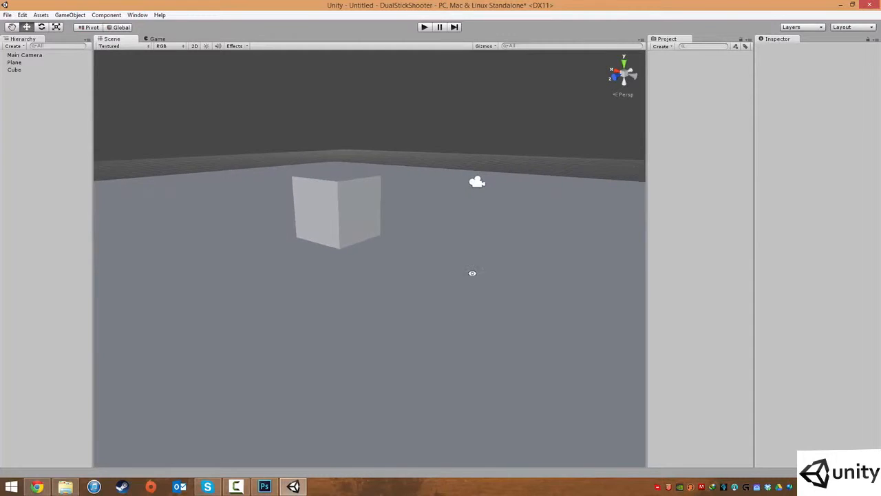
{"action": "left_click_drag", "start_coordinate": [472, 273], "coordinate": [579, 241]}
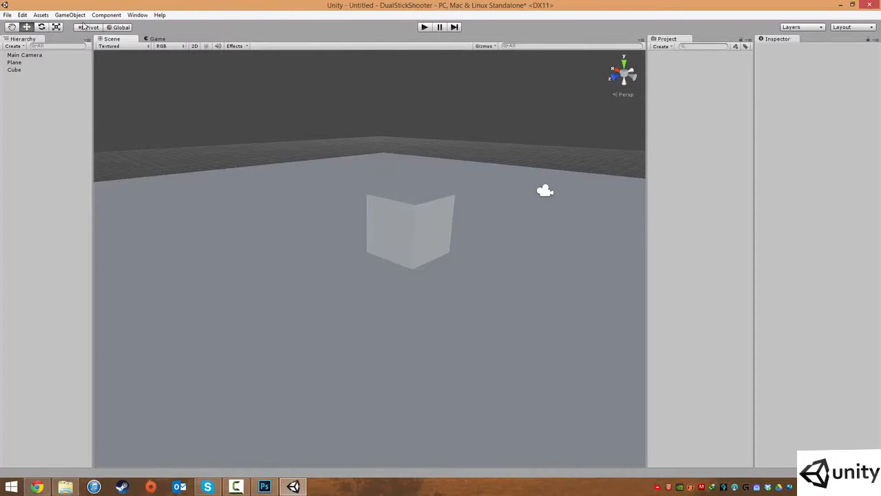
- Open the GameObject menu to browse the light types under Create Other
{"action": "left_click", "coordinate": [69, 15]}
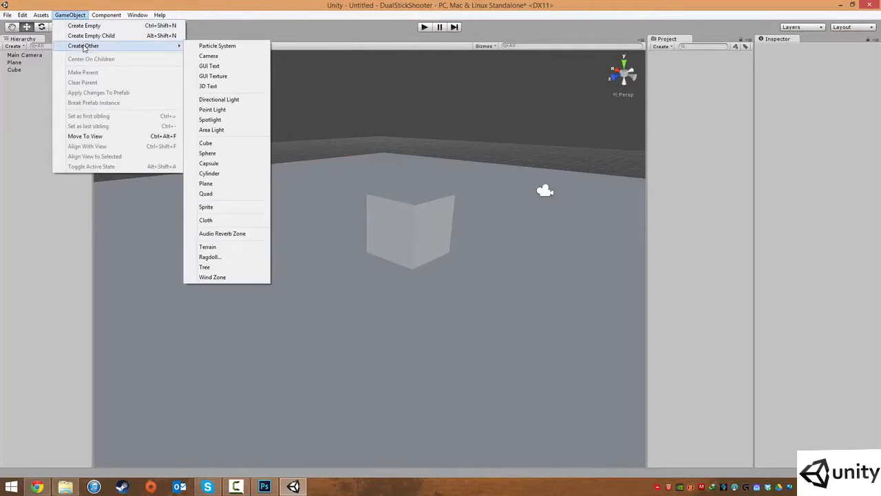
{"action": "mouse_move", "coordinate": [212, 110]}
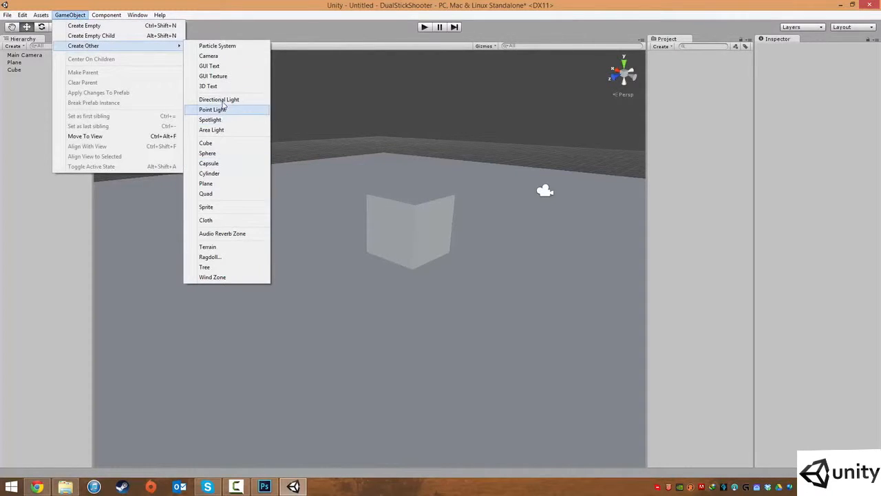
{"action": "mouse_move", "coordinate": [211, 130]}
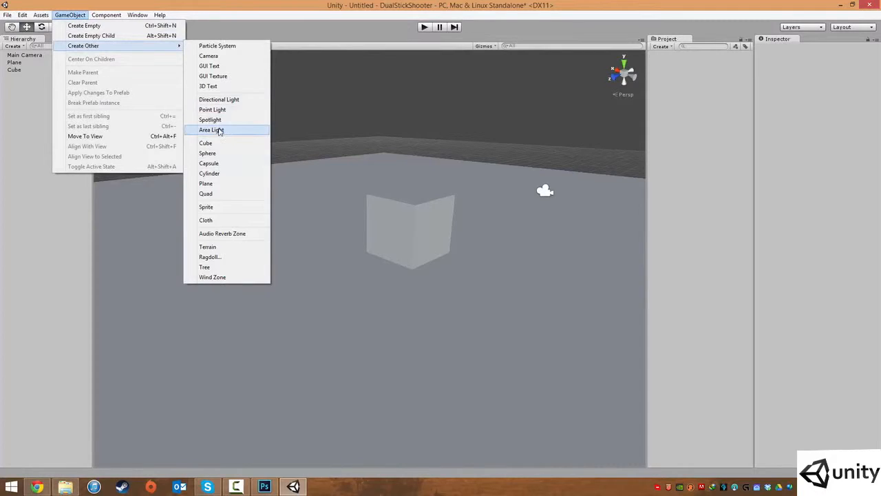
{"action": "mouse_move", "coordinate": [219, 99]}
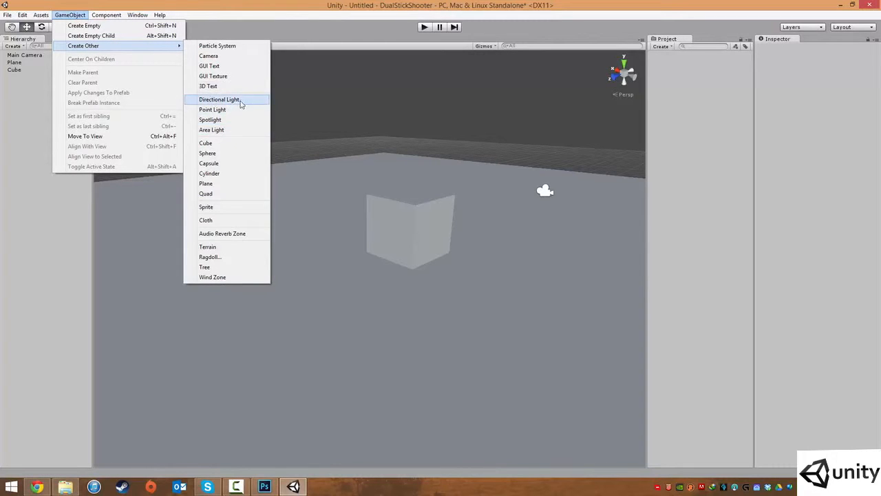
{"action": "mouse_move", "coordinate": [229, 106]}
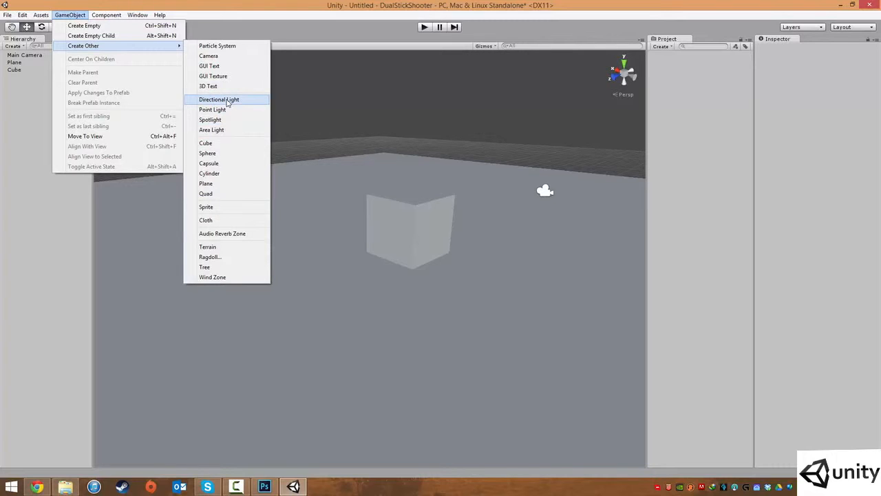
{"action": "mouse_move", "coordinate": [221, 110]}
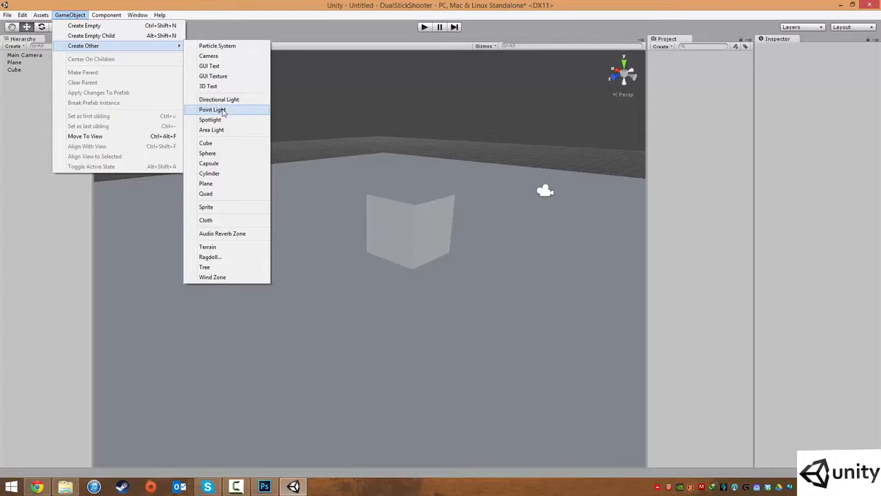
{"action": "mouse_move", "coordinate": [210, 119]}
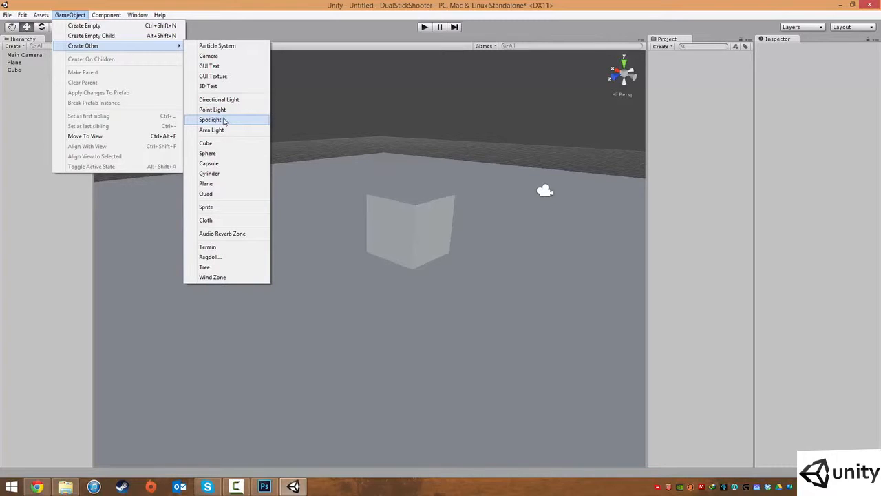
{"action": "mouse_move", "coordinate": [212, 130]}
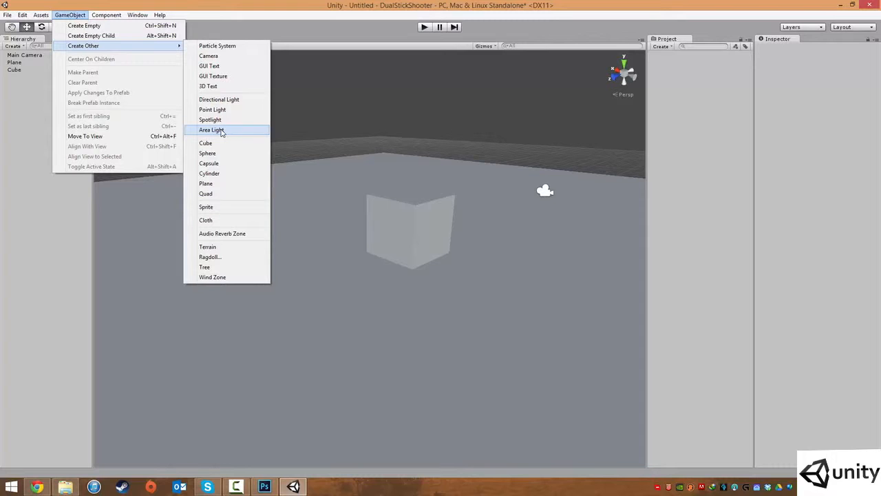
{"action": "mouse_move", "coordinate": [224, 110]}
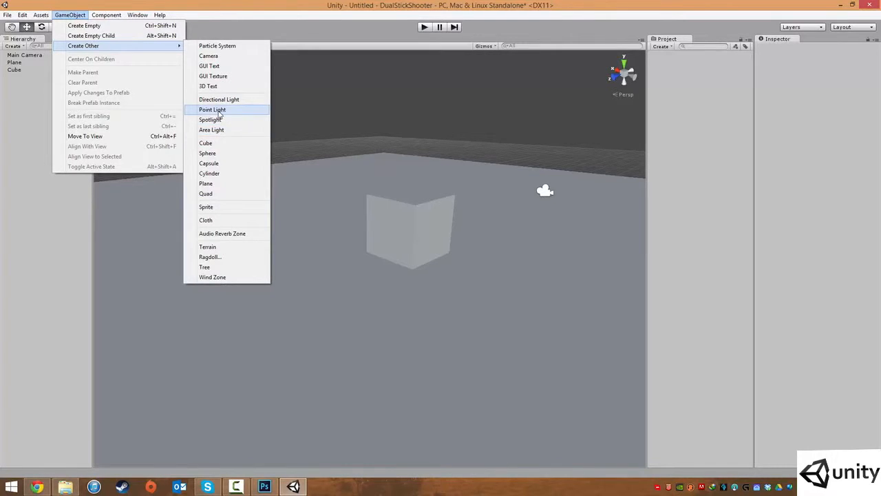
- Add a Point Light and drag it into place beside the cube above the floor
{"action": "left_click", "coordinate": [212, 109]}
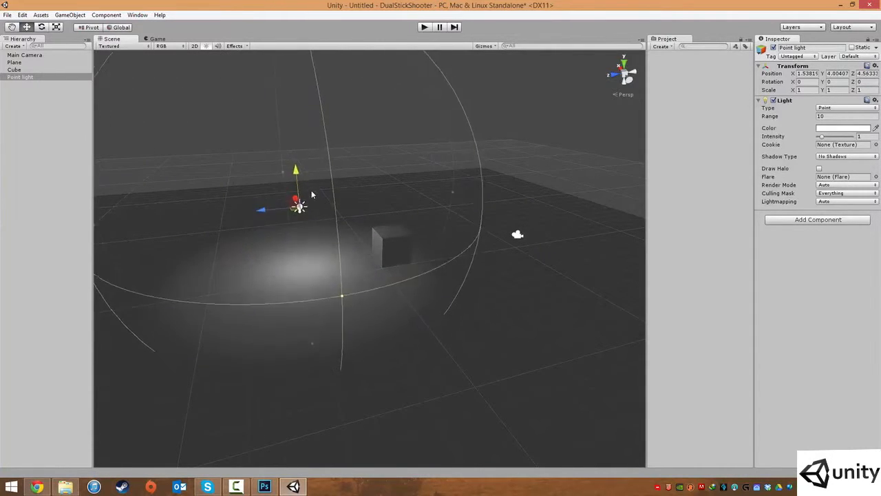
{"action": "left_click_drag", "start_coordinate": [311, 194], "coordinate": [350, 195]}
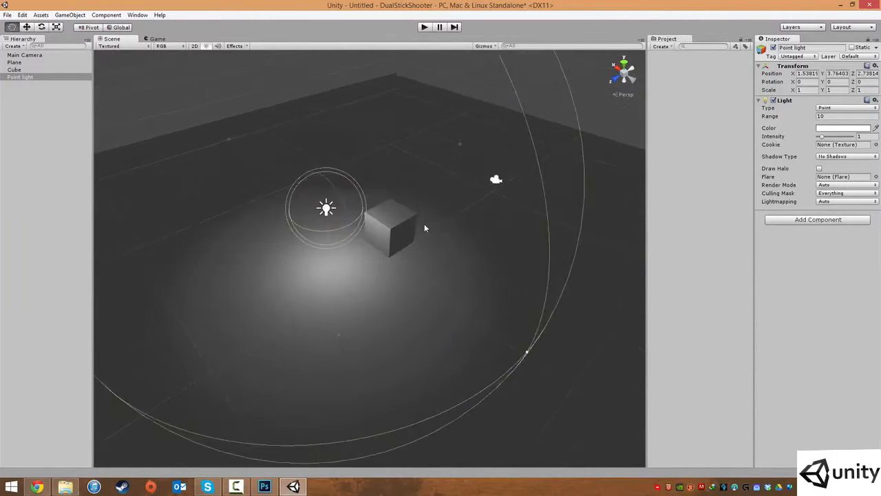
{"action": "left_click_drag", "start_coordinate": [326, 207], "coordinate": [444, 236]}
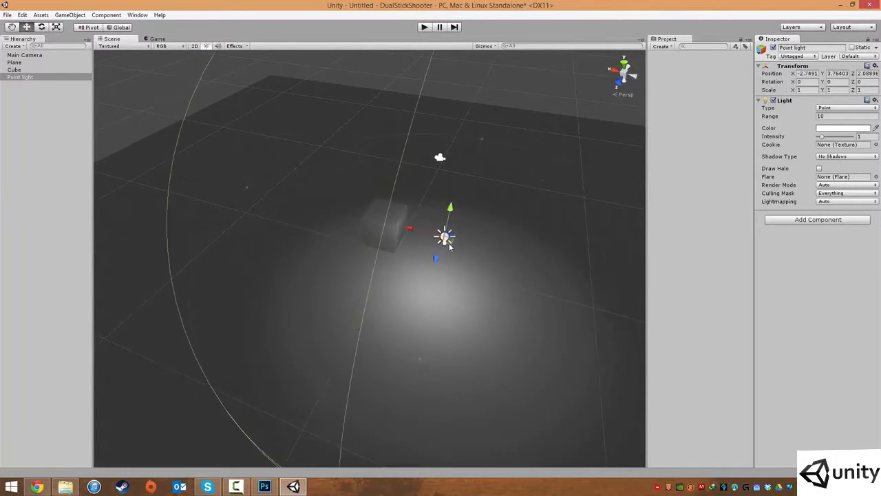
{"action": "left_click_drag", "start_coordinate": [444, 236], "coordinate": [398, 249]}
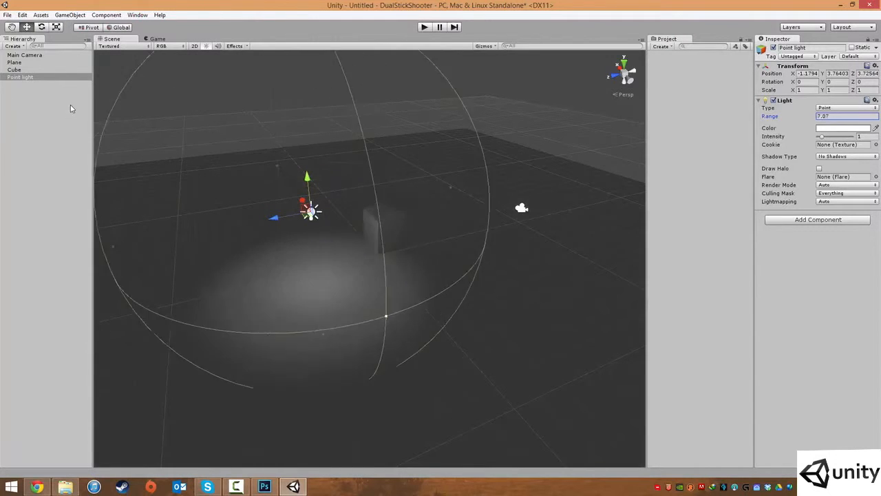
- Set the point light's Range to 9.48, Intensity to 1 and Shadow Type to No Shadows
{"action": "left_click_drag", "start_coordinate": [823, 116], "coordinate": [833, 116]}
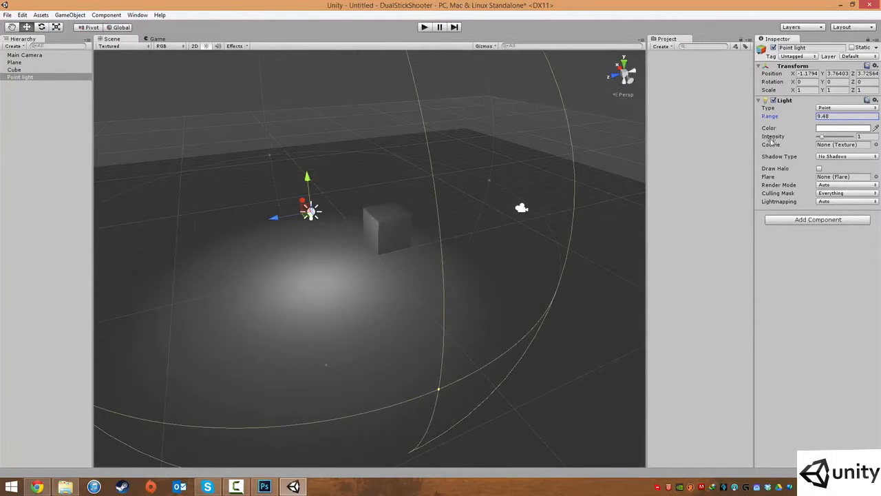
{"action": "left_click_drag", "start_coordinate": [820, 136], "coordinate": [846, 136]}
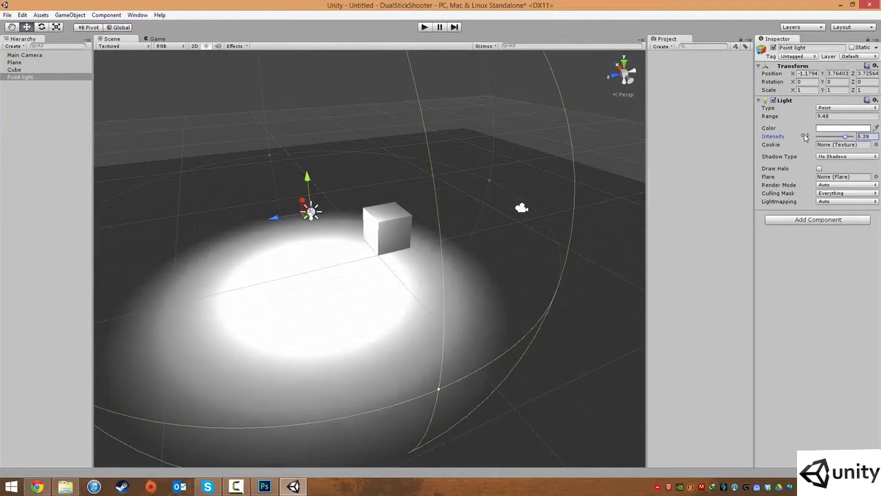
{"action": "left_click_drag", "start_coordinate": [846, 137], "coordinate": [821, 136]}
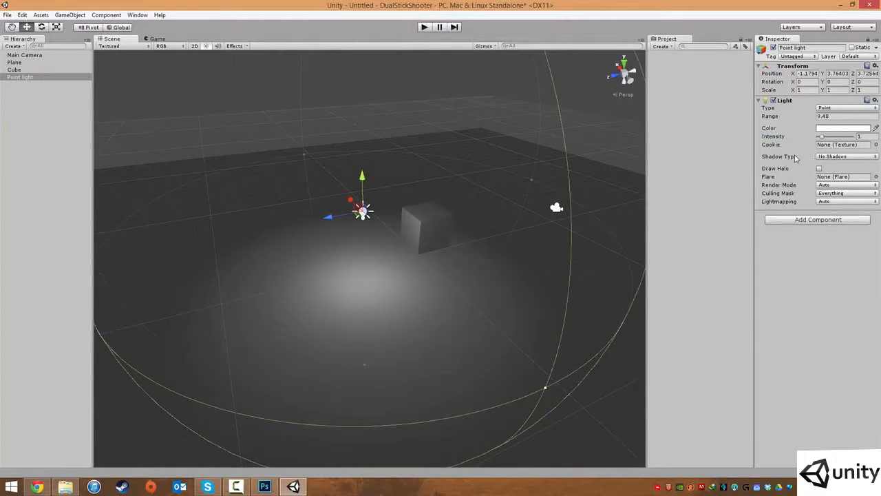
{"action": "left_click", "coordinate": [847, 156]}
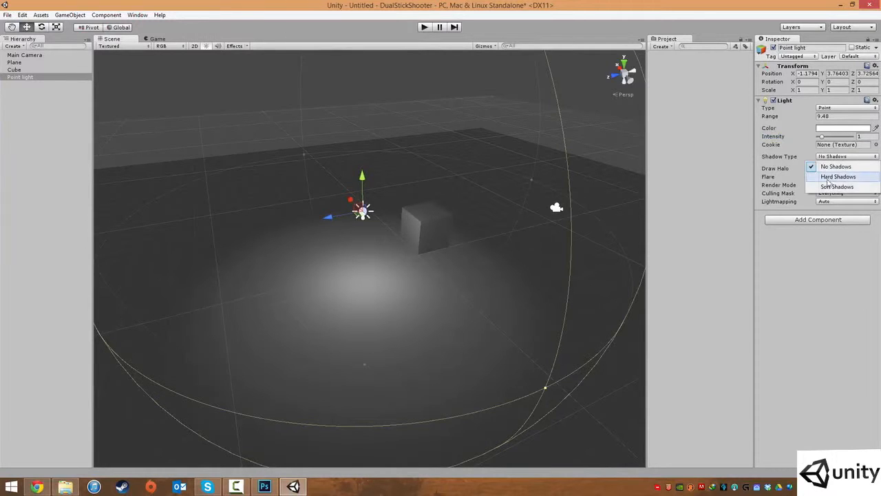
{"action": "left_click", "coordinate": [837, 166]}
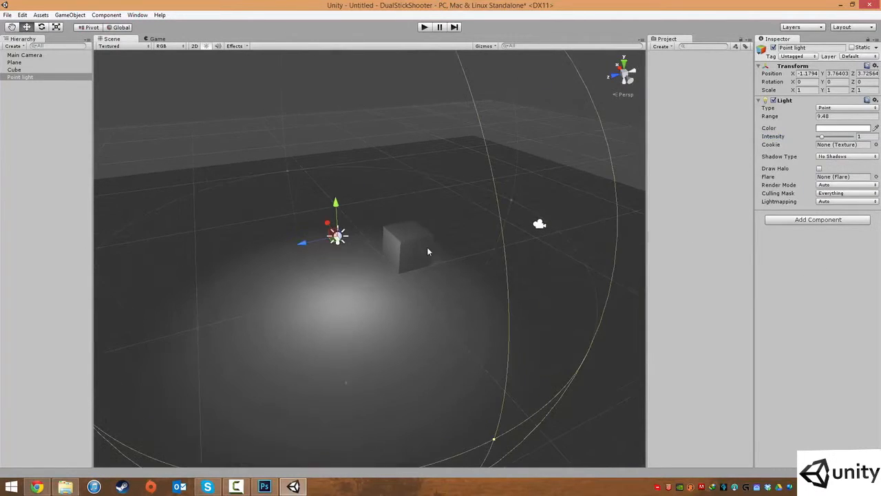
{"action": "left_click_drag", "start_coordinate": [336, 201], "coordinate": [329, 147]}
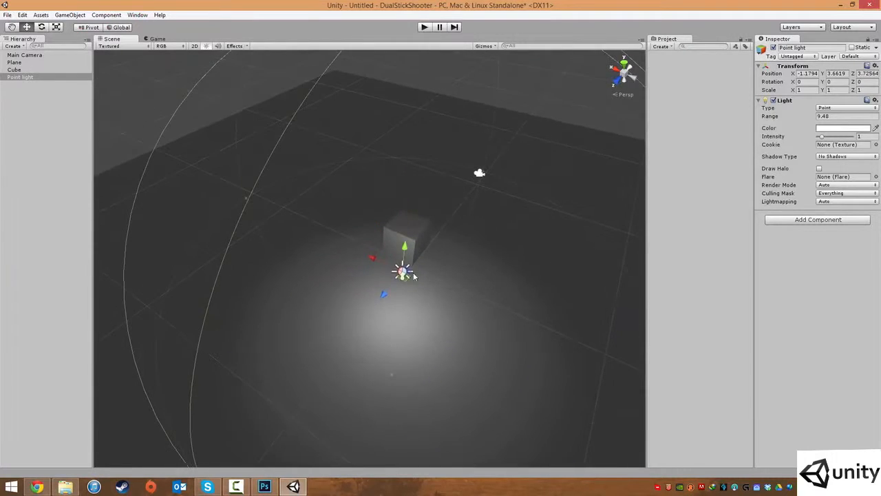
- Pick a pale sky-blue light colour in the Color window, then close it
{"action": "left_click", "coordinate": [843, 128]}
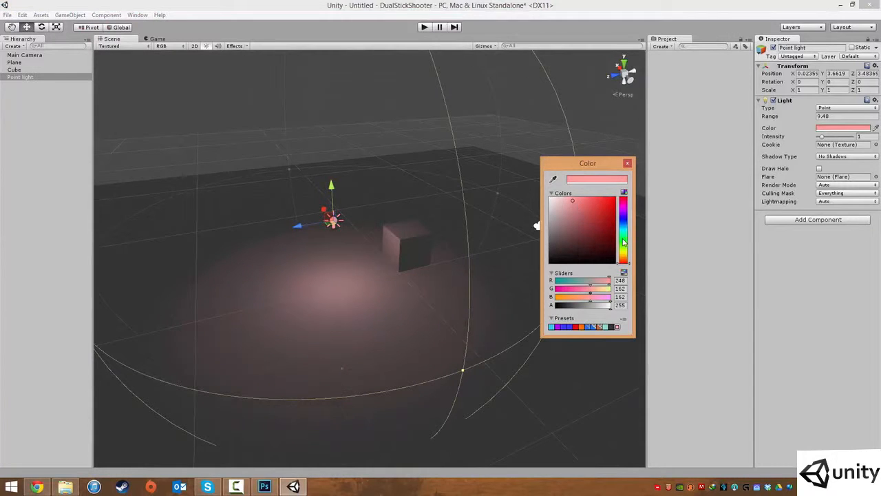
{"action": "left_click", "coordinate": [624, 229]}
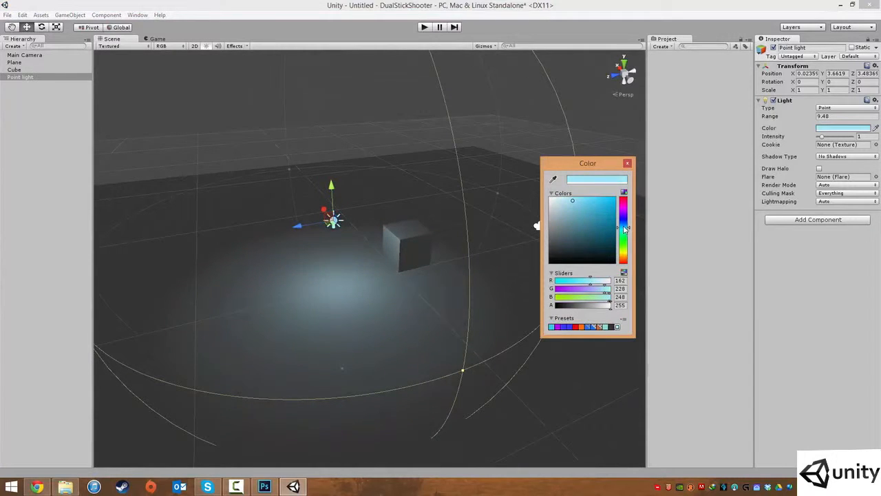
{"action": "left_click", "coordinate": [606, 217]}
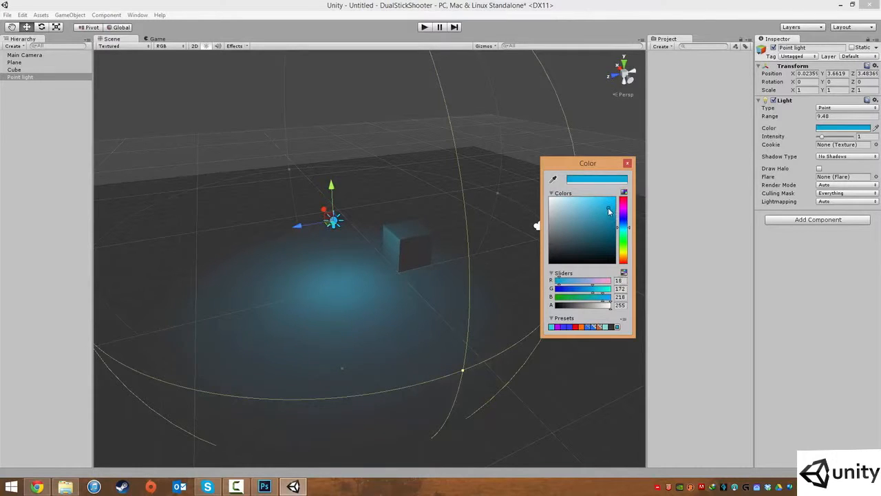
{"action": "left_click", "coordinate": [569, 205]}
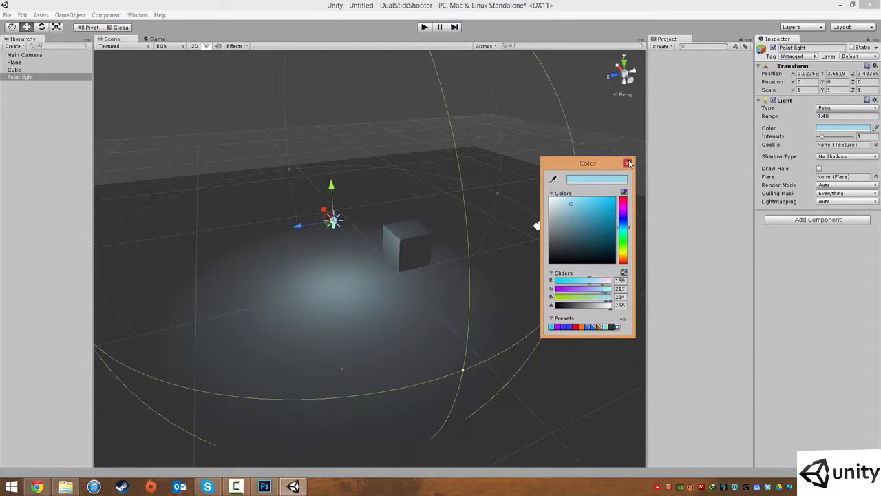
{"action": "left_click", "coordinate": [629, 164]}
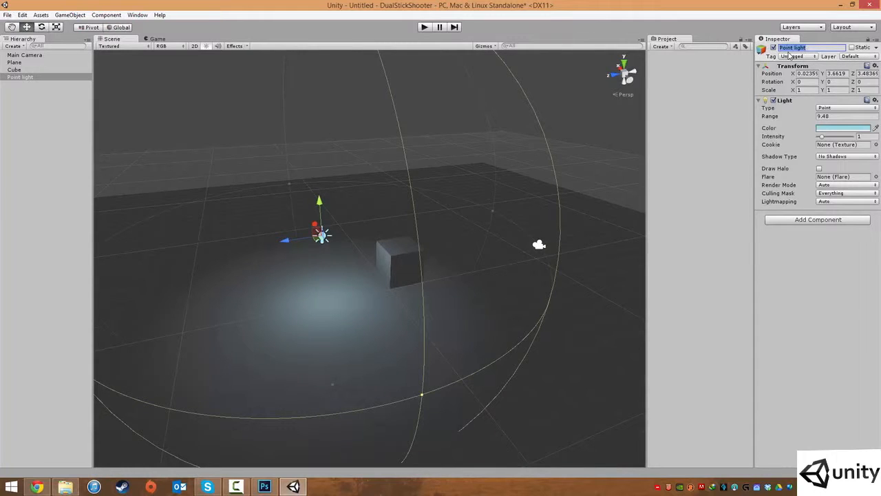
- Rename Point light to 'Light Bulb', Cube to 'Box' and Plane to 'Floor' in the Inspector
{"action": "type", "text": "Light Bulb"}
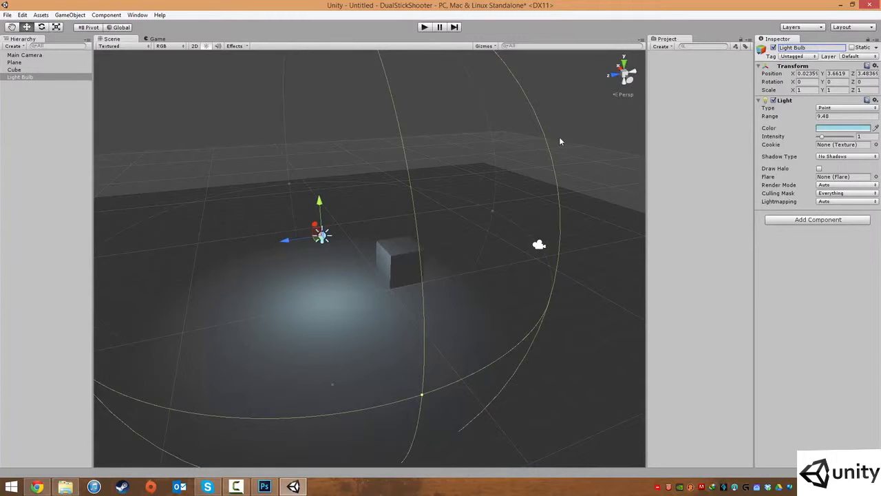
{"action": "left_click", "coordinate": [14, 70]}
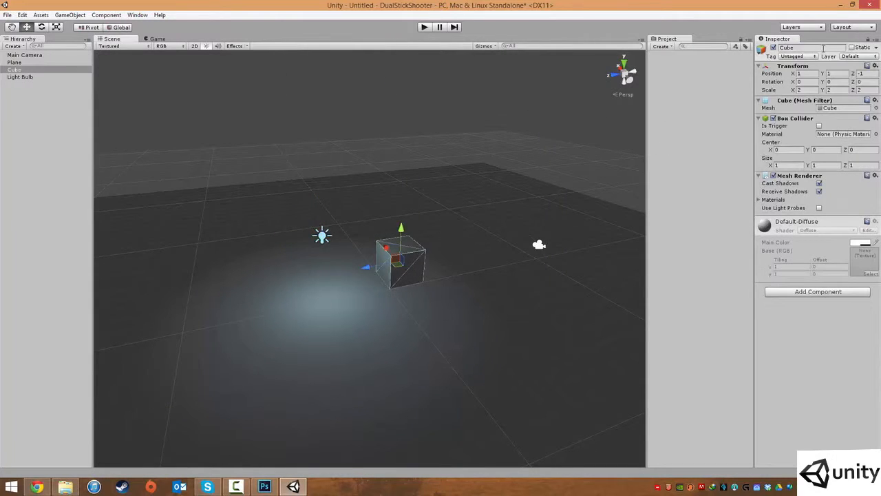
{"action": "type", "text": "Box"}
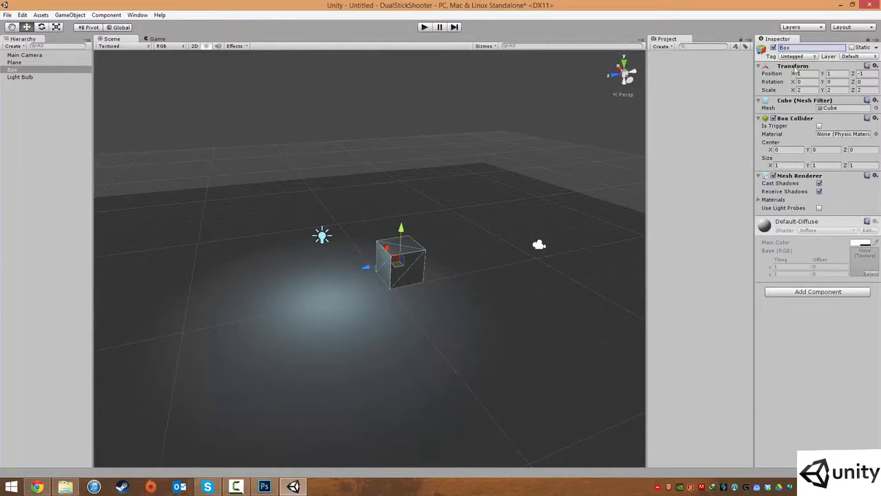
{"action": "left_click", "coordinate": [14, 62]}
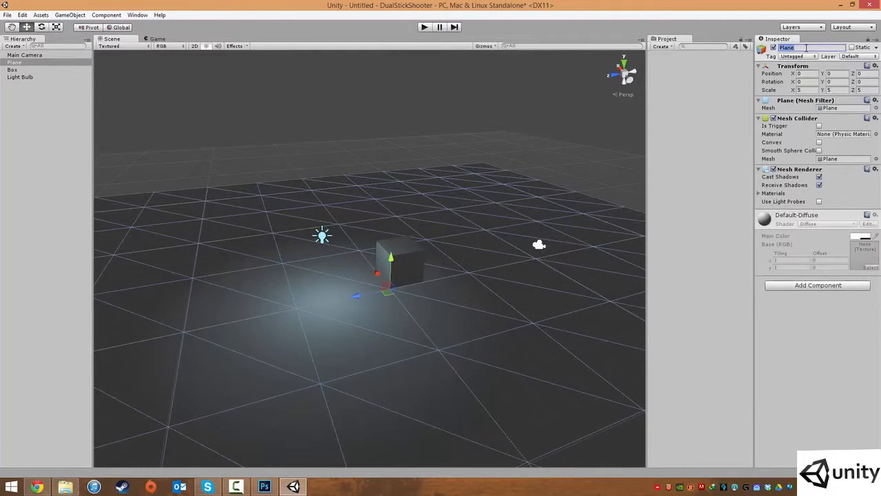
{"action": "type", "text": "Floor"}
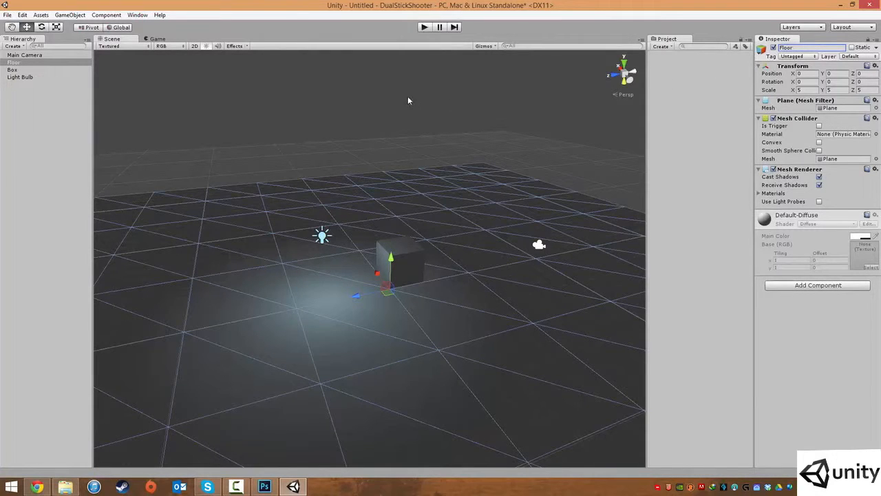
{"action": "mouse_move", "coordinate": [55, 93]}
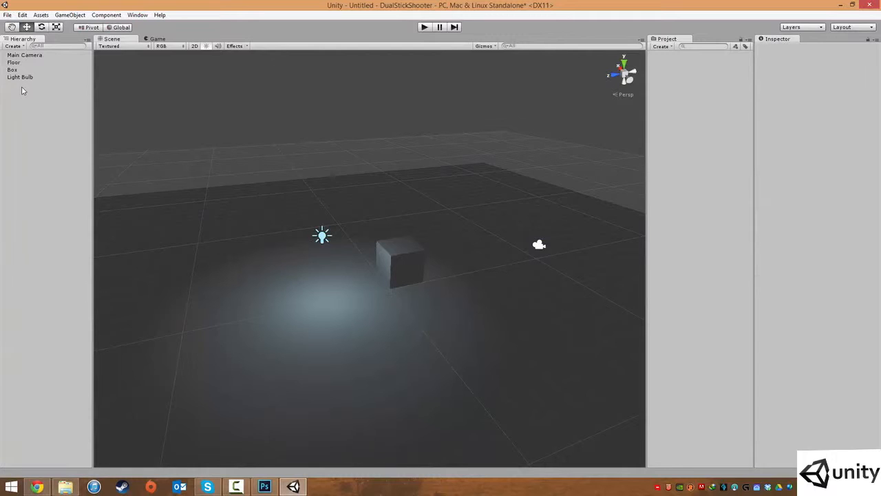
{"action": "left_click", "coordinate": [13, 62]}
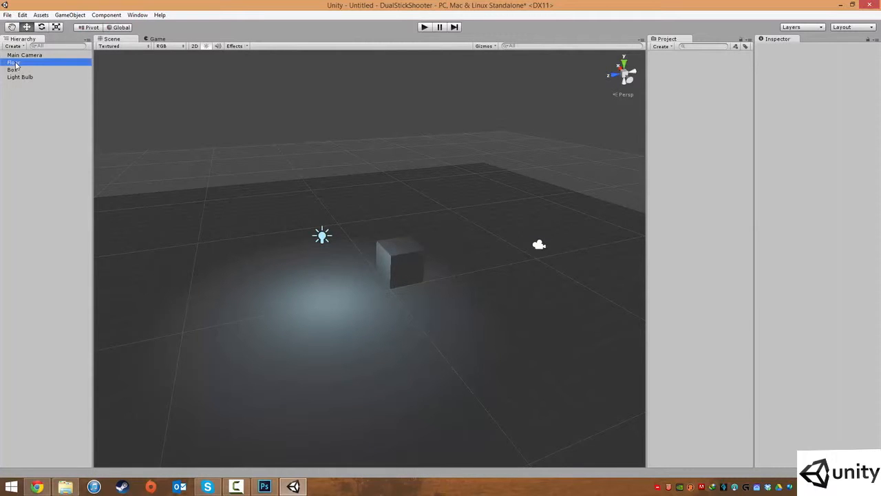
{"action": "left_click", "coordinate": [12, 70]}
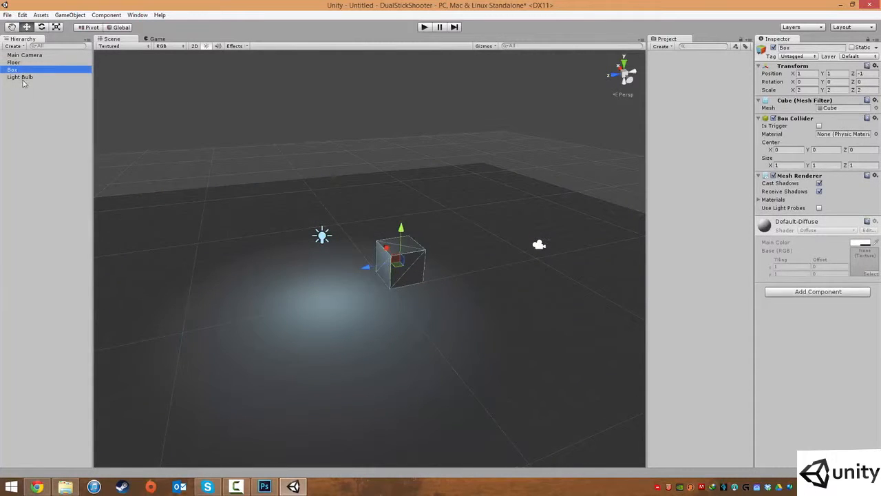
- Select the Main Camera in the Hierarchy
{"action": "left_click", "coordinate": [25, 54]}
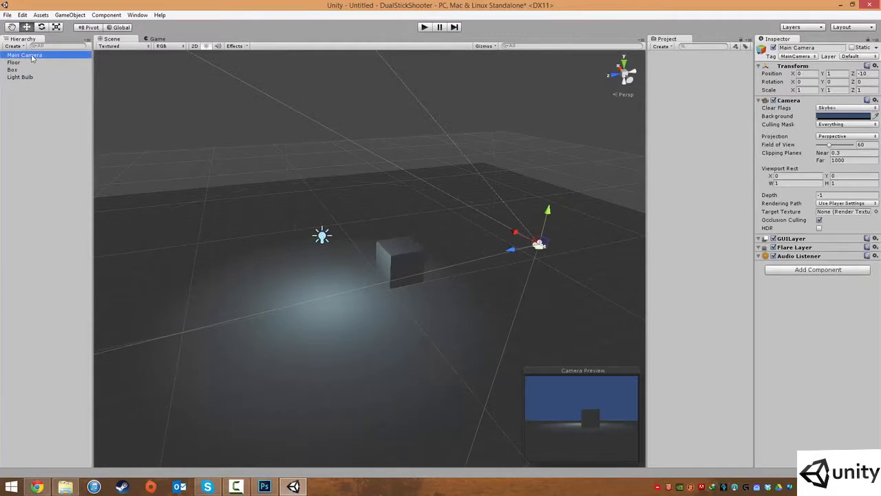
{"action": "mouse_move", "coordinate": [456, 198]}
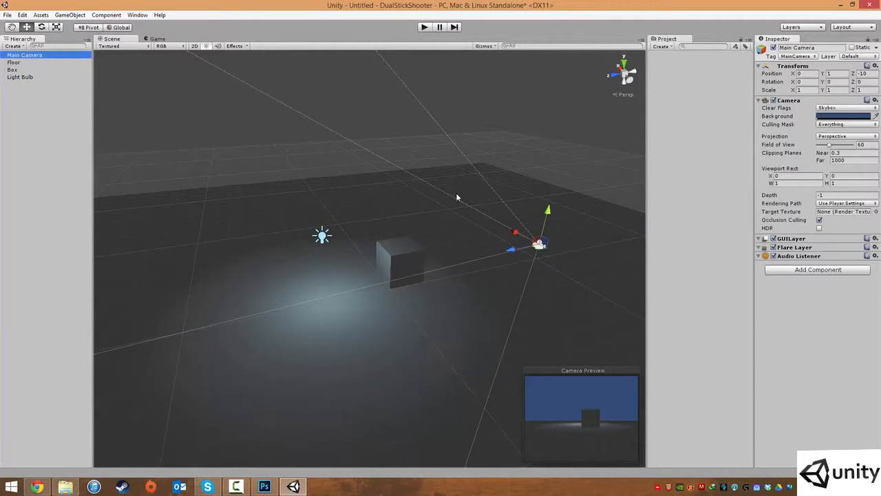
{"action": "mouse_move", "coordinate": [641, 384]}
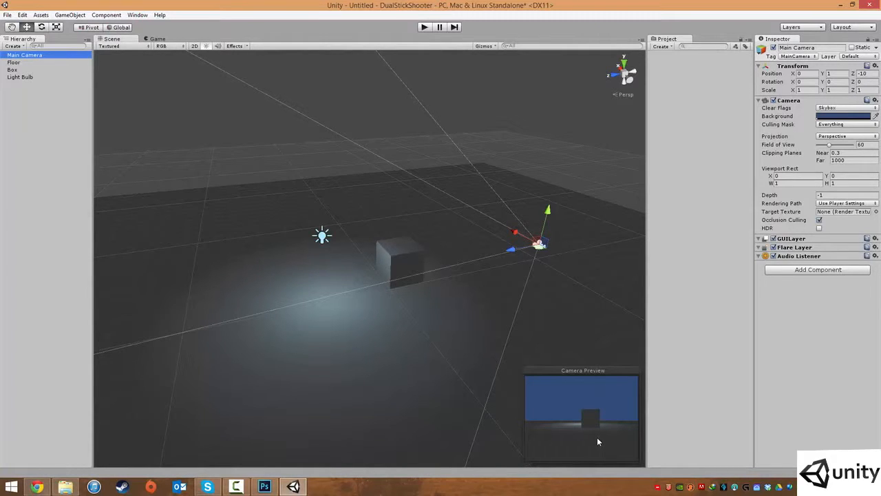
{"action": "mouse_move", "coordinate": [426, 48]}
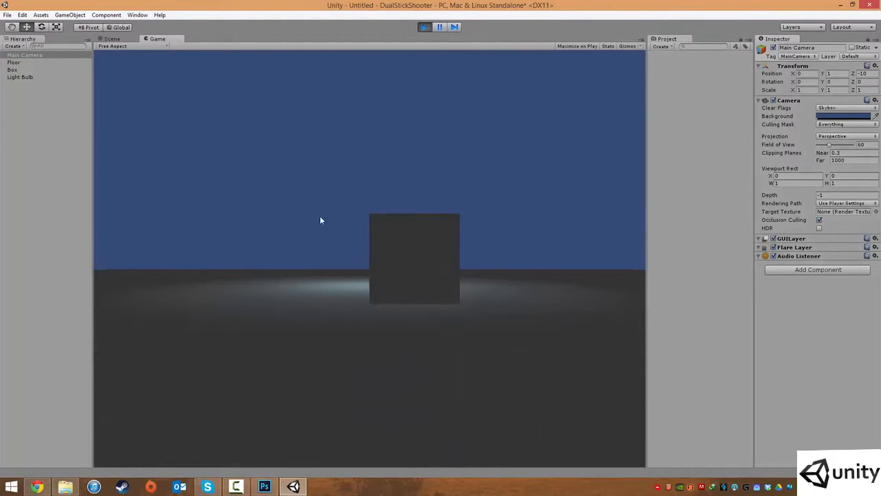
{"action": "mouse_move", "coordinate": [325, 267]}
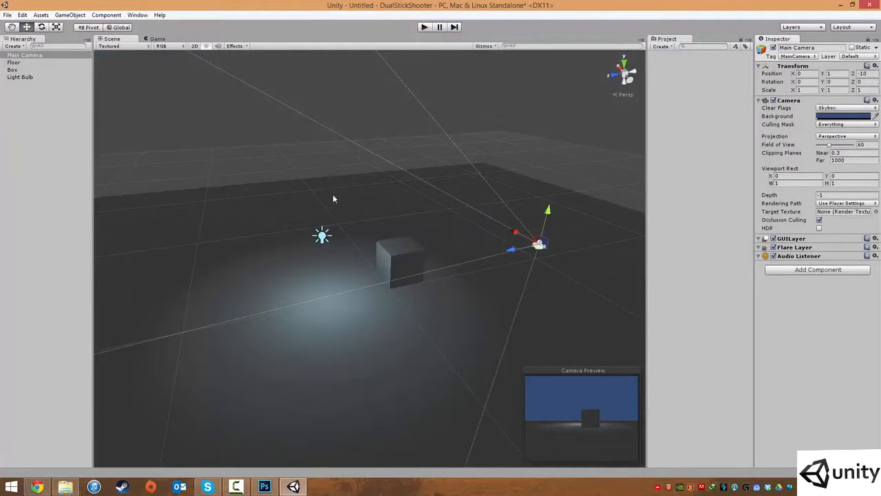
{"action": "mouse_move", "coordinate": [567, 213]}
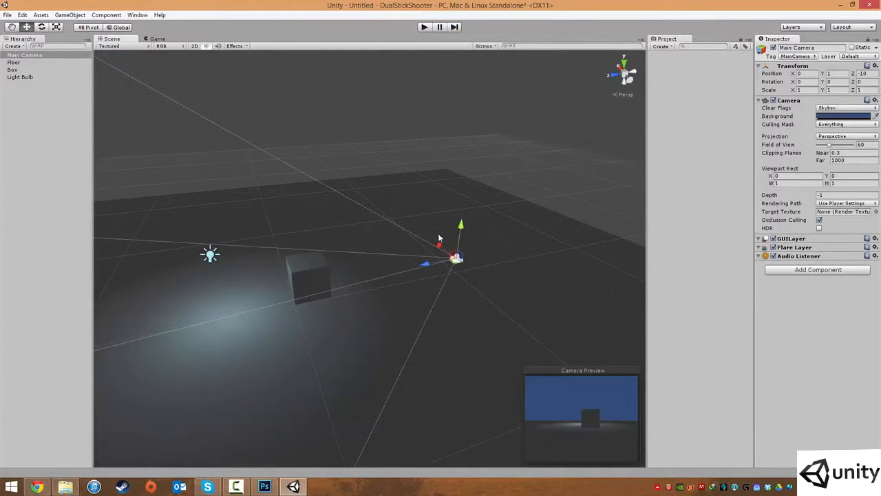
- Drag the Main Camera higher and closer to the box, tilted about 17° down
{"action": "left_click_drag", "start_coordinate": [461, 224], "coordinate": [462, 217]}
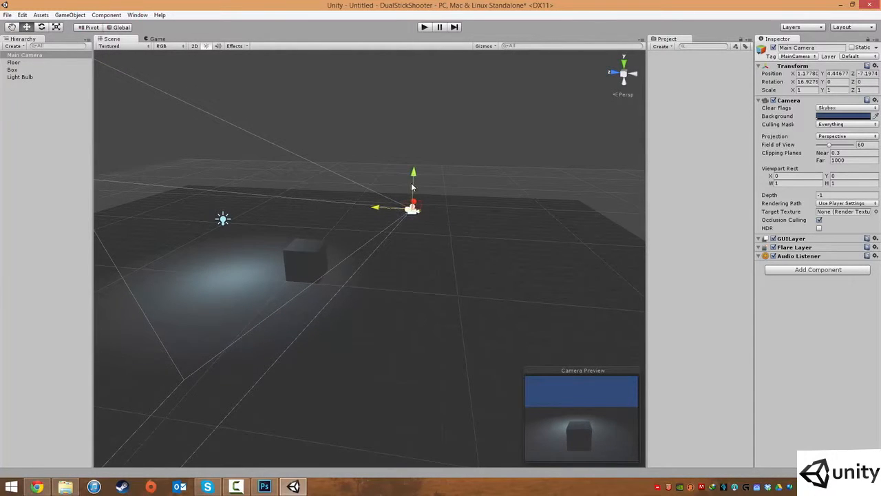
{"action": "left_click_drag", "start_coordinate": [414, 171], "coordinate": [413, 164]}
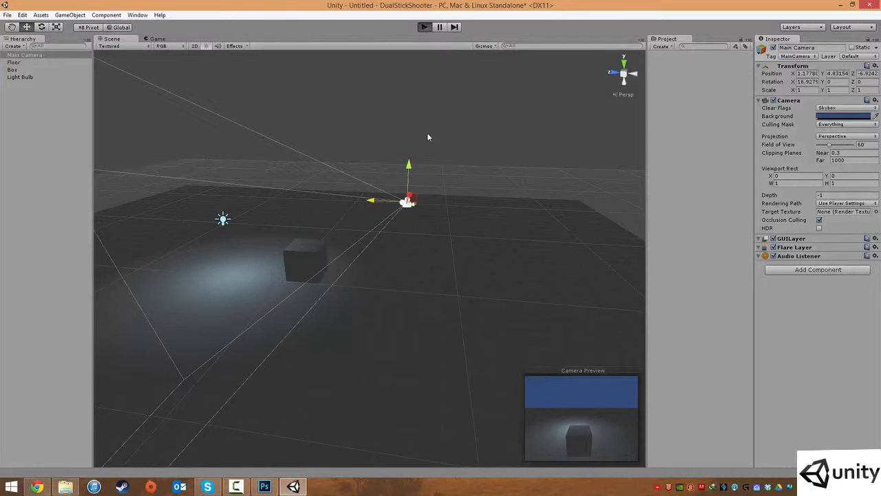
- Preview the raised camera's shot of the box in play mode, then stop playing
{"action": "left_click", "coordinate": [423, 27]}
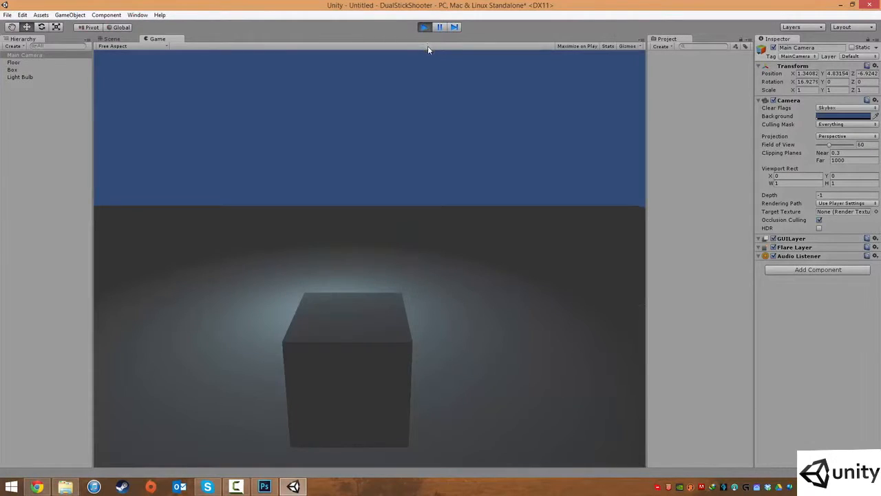
{"action": "left_click", "coordinate": [111, 38]}
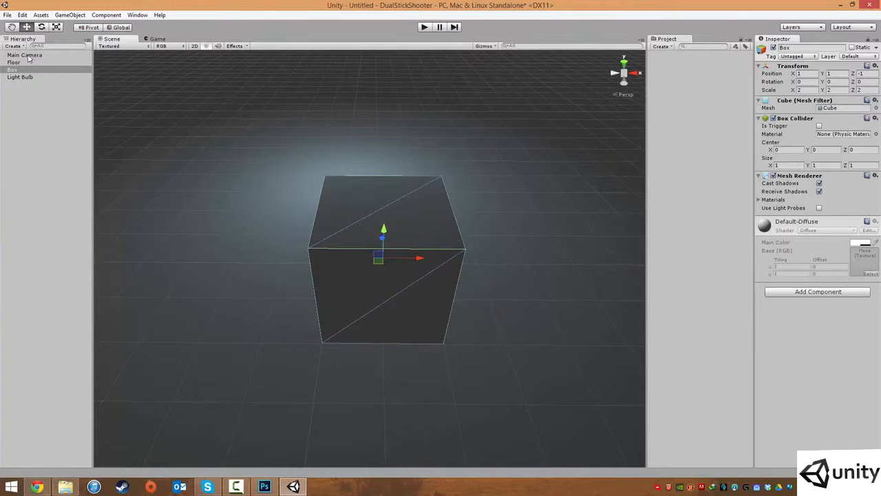
- Select the Main Camera and align it with the current scene view
{"action": "left_click", "coordinate": [24, 55]}
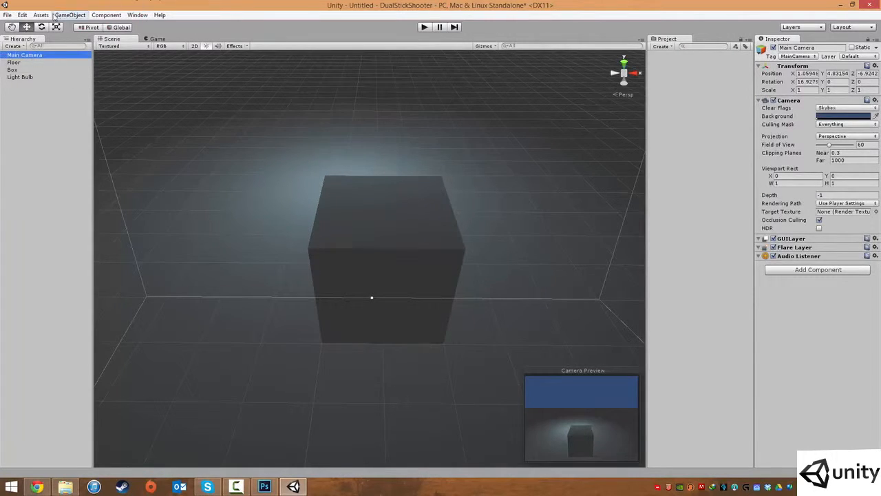
{"action": "left_click", "coordinate": [70, 14]}
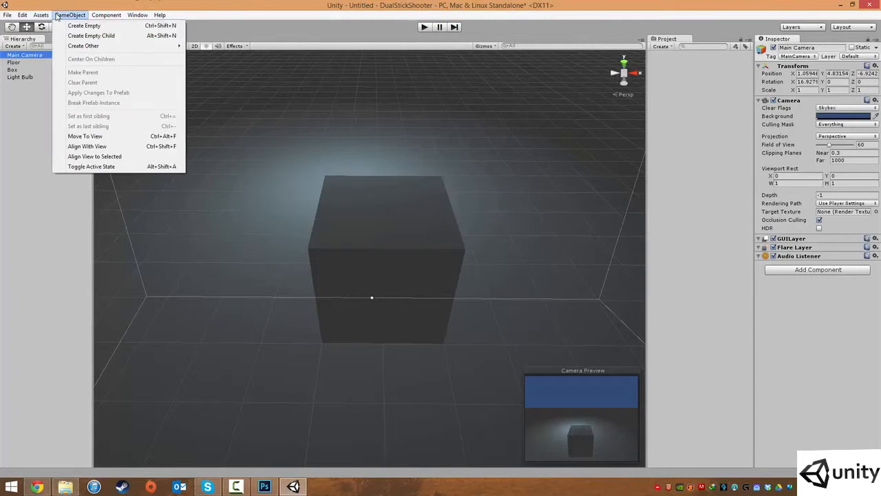
{"action": "mouse_move", "coordinate": [94, 156]}
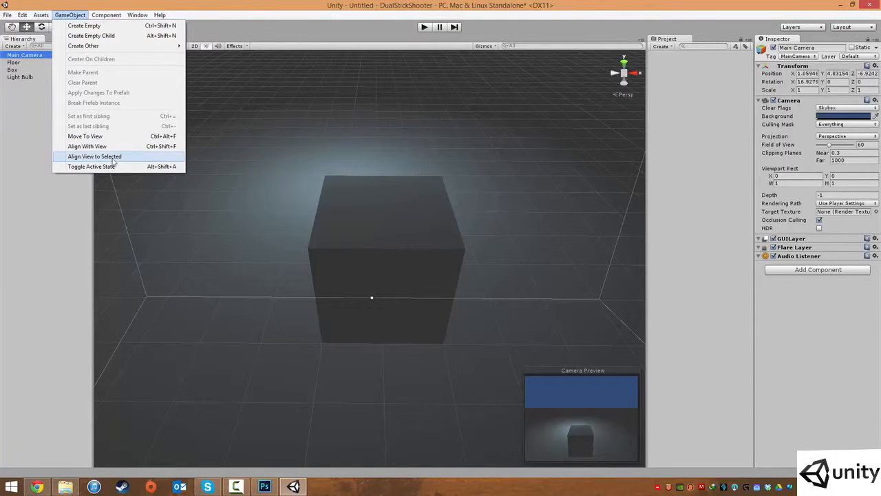
{"action": "mouse_move", "coordinate": [87, 146]}
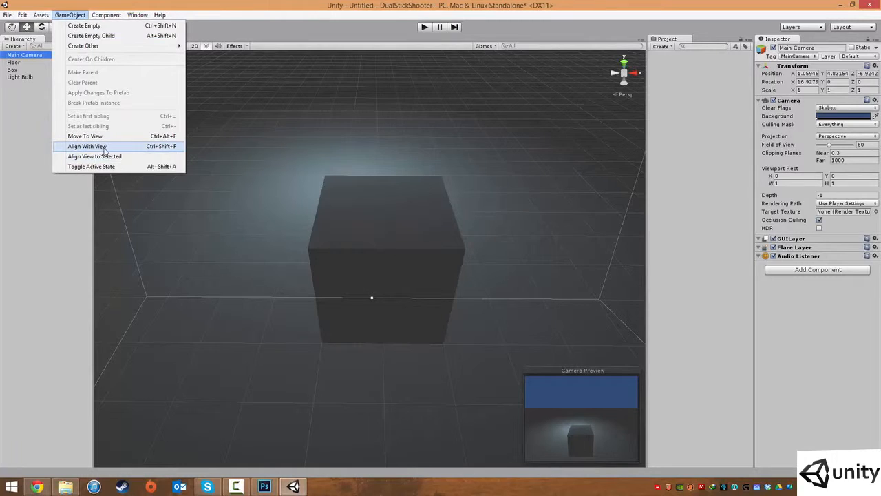
{"action": "left_click", "coordinate": [87, 146]}
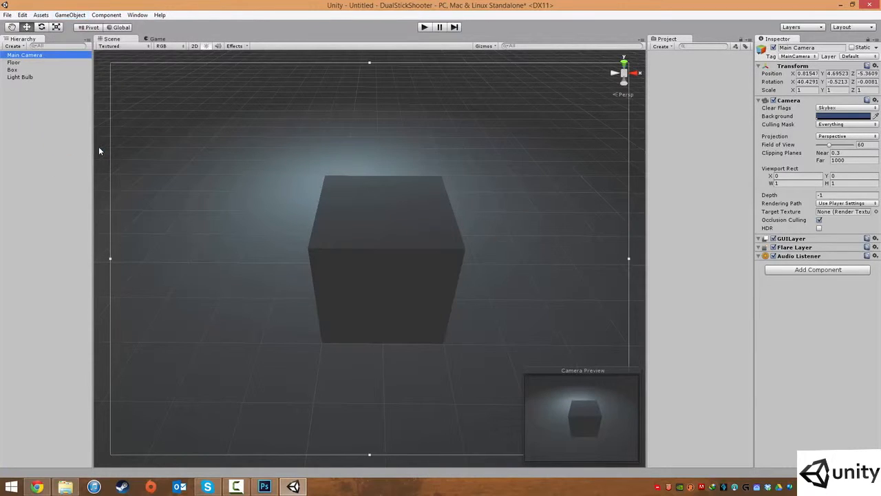
{"action": "mouse_move", "coordinate": [201, 133]}
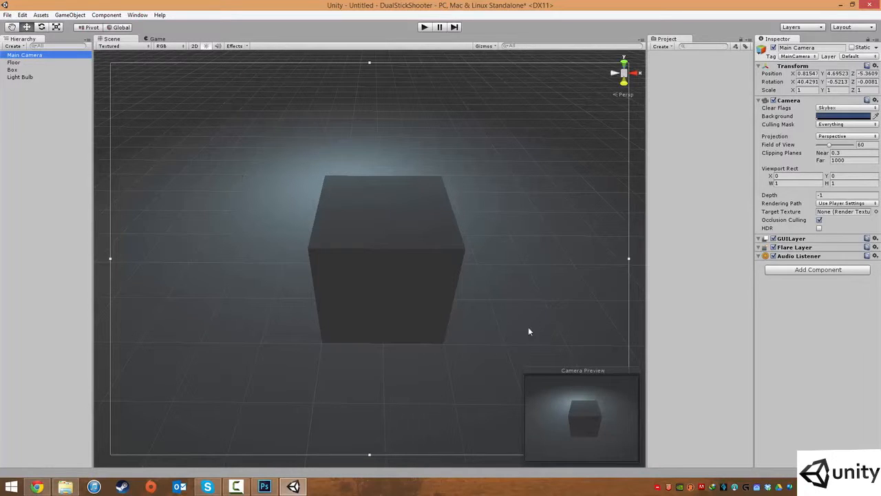
{"action": "left_click", "coordinate": [70, 14]}
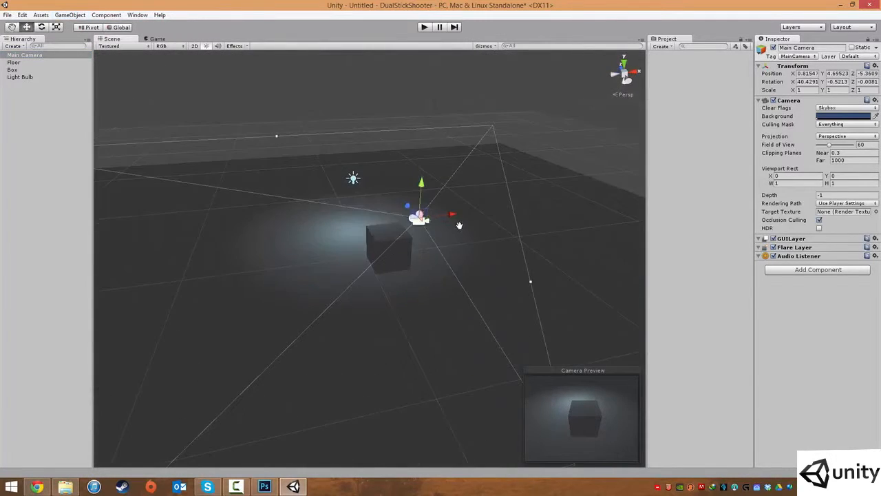
- Orbit the scene view and align the Main Camera again, near -8.9, 4.7, -6.4
{"action": "left_click_drag", "start_coordinate": [420, 220], "coordinate": [454, 213]}
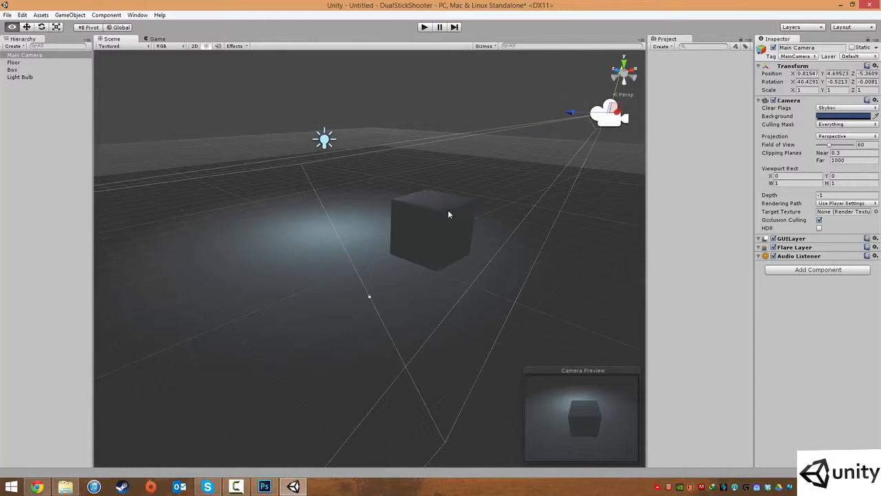
{"action": "left_click", "coordinate": [41, 15]}
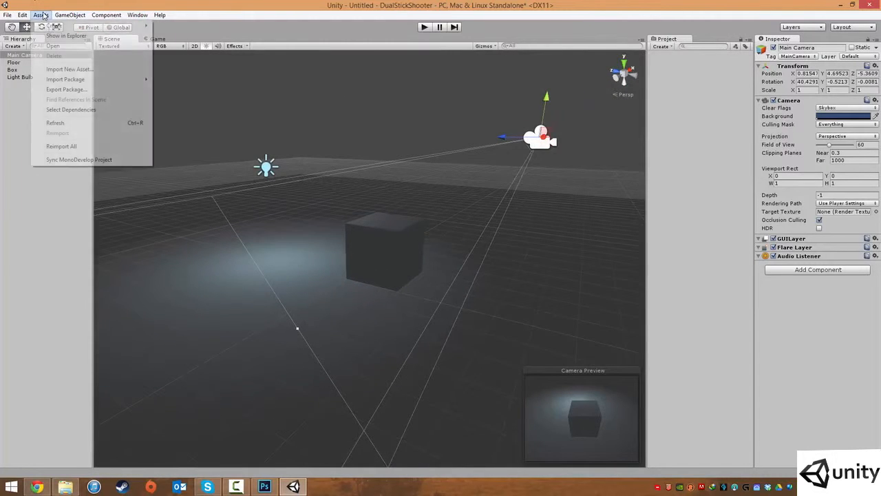
{"action": "left_click", "coordinate": [69, 14]}
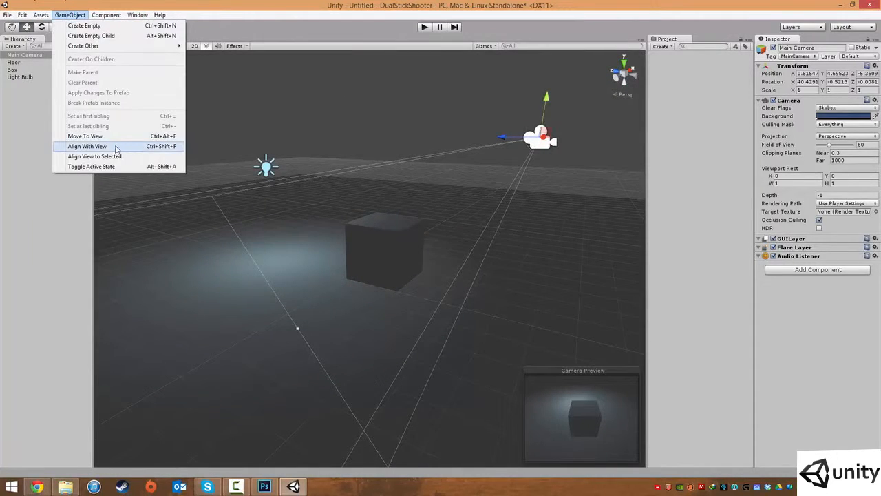
{"action": "left_click", "coordinate": [86, 146]}
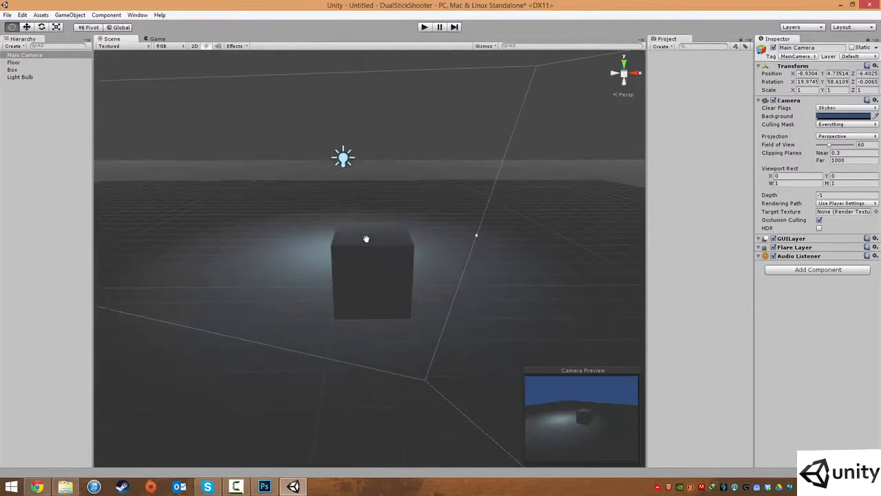
- Orbit to a closer front view and align the Main Camera to it, near 0.8, 6.1, -7.4
{"action": "left_click_drag", "start_coordinate": [367, 239], "coordinate": [386, 283]}
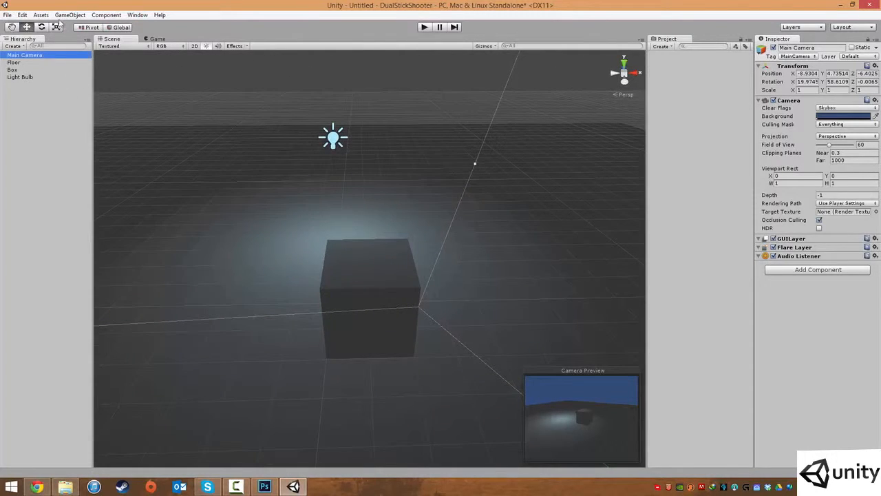
{"action": "left_click", "coordinate": [69, 15]}
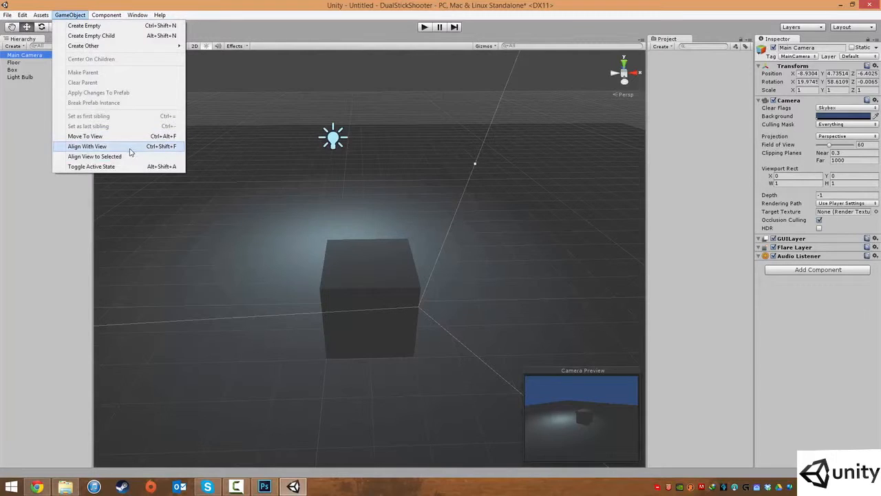
{"action": "mouse_move", "coordinate": [113, 149]}
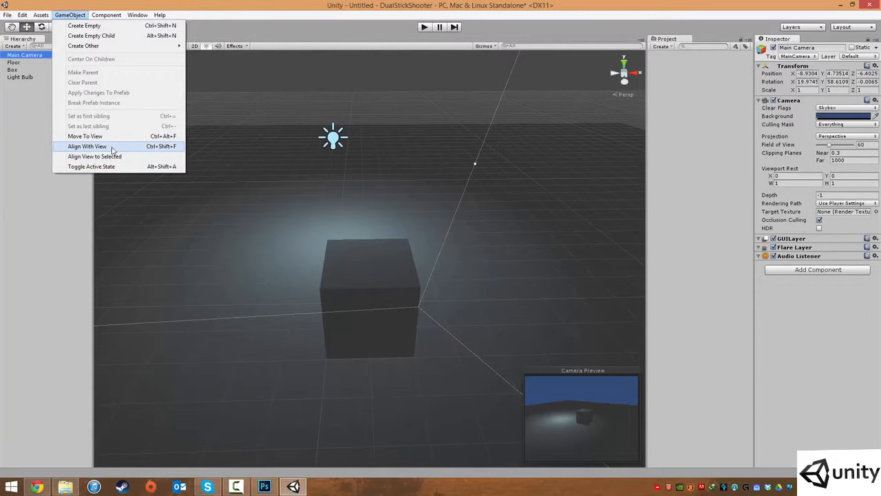
{"action": "left_click", "coordinate": [87, 146]}
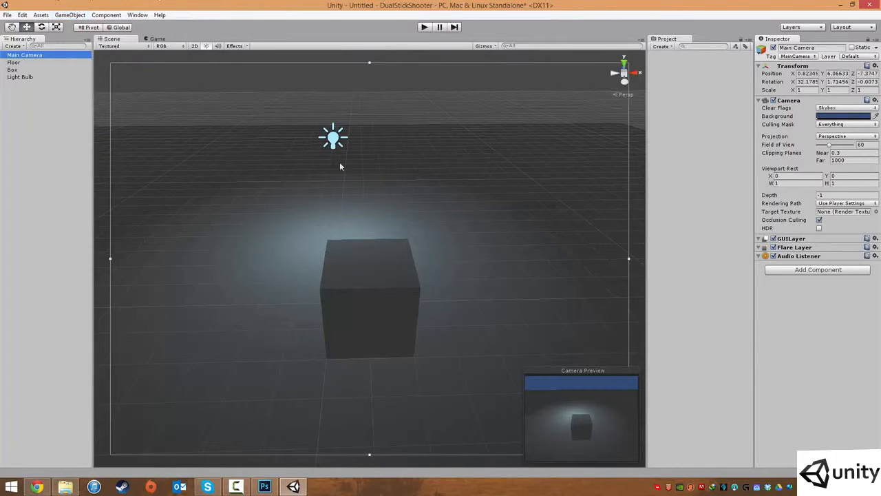
{"action": "mouse_move", "coordinate": [464, 353]}
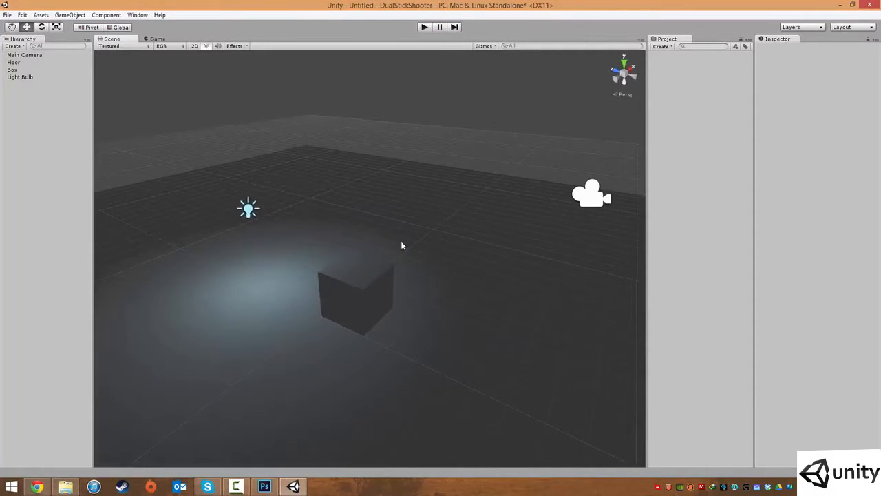
{"action": "left_click", "coordinate": [14, 62]}
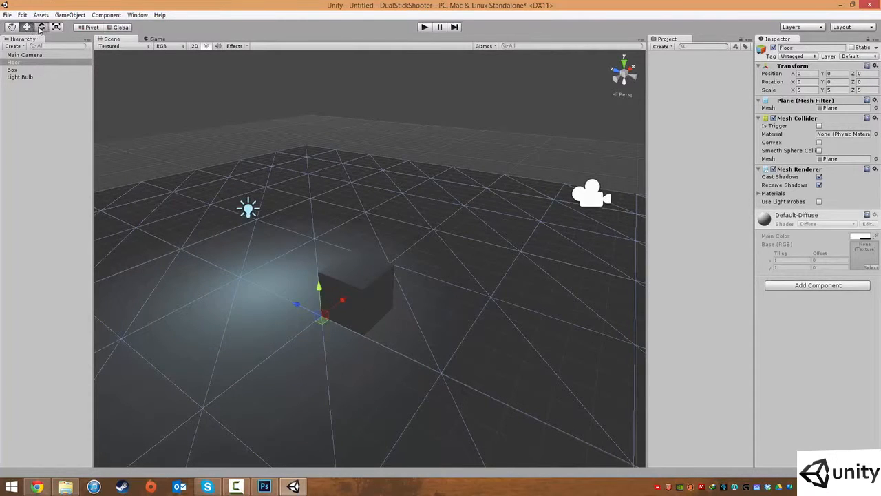
{"action": "left_click", "coordinate": [19, 76]}
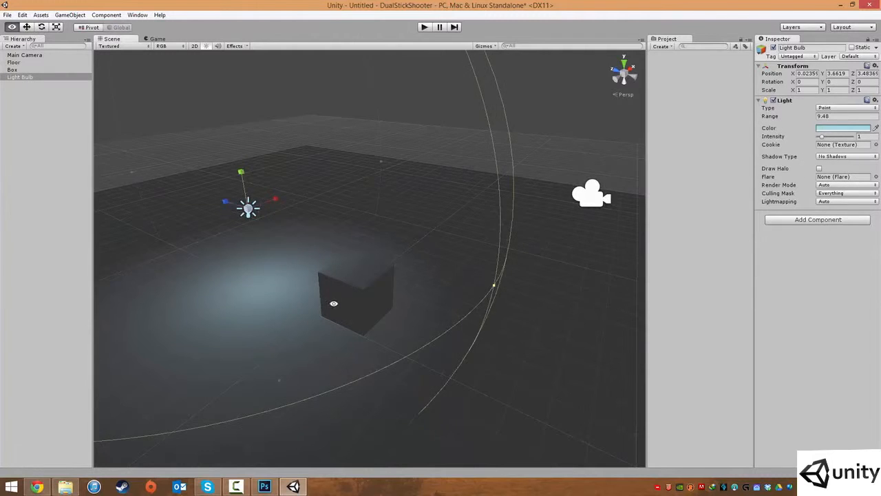
{"action": "left_click", "coordinate": [13, 61]}
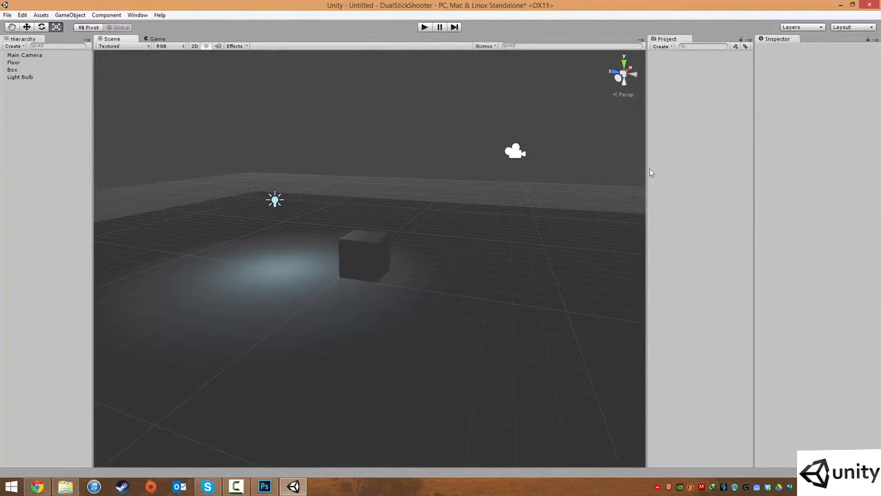
- Create a Directional Light from the GameObject menu
{"action": "left_click", "coordinate": [69, 15]}
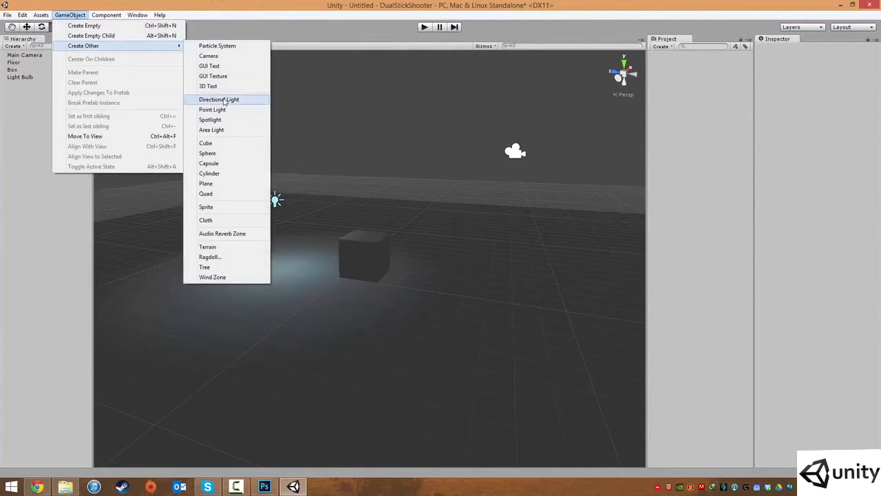
{"action": "left_click", "coordinate": [218, 99]}
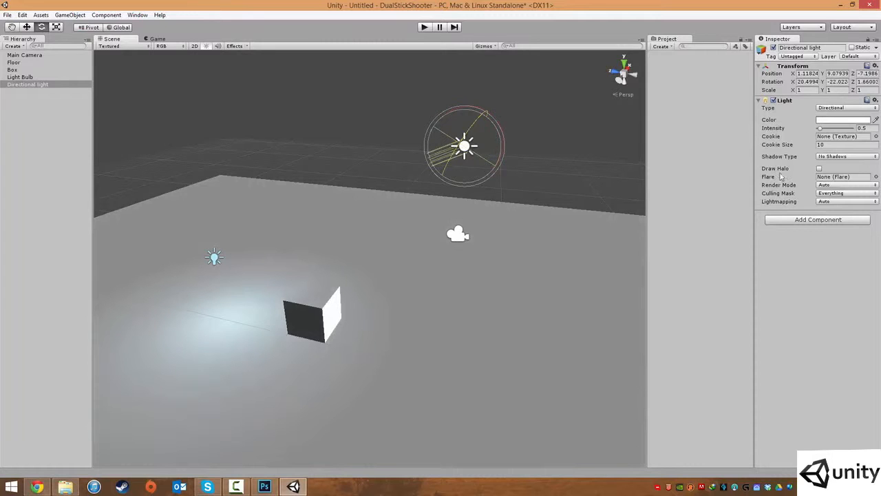
- Give the directional light Soft Shadows at Very High Resolution and rotate it to re-angle the shadow
{"action": "left_click", "coordinate": [846, 156]}
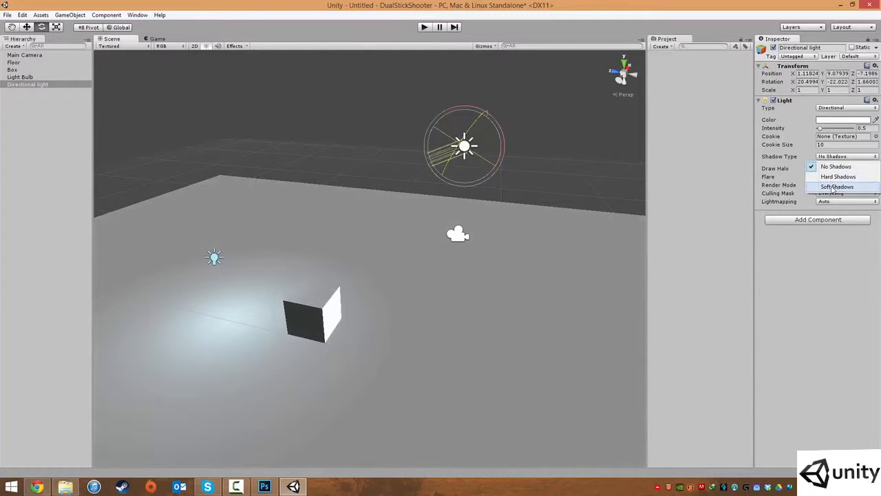
{"action": "left_click", "coordinate": [837, 186]}
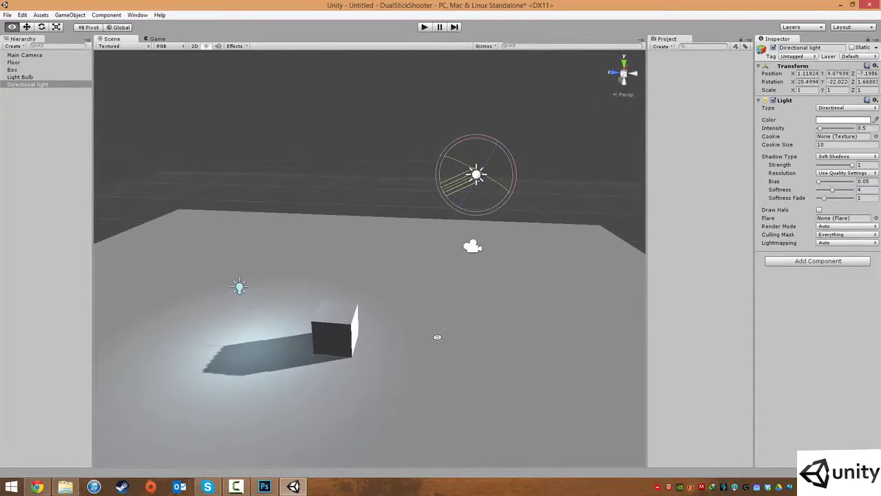
{"action": "left_click", "coordinate": [847, 172]}
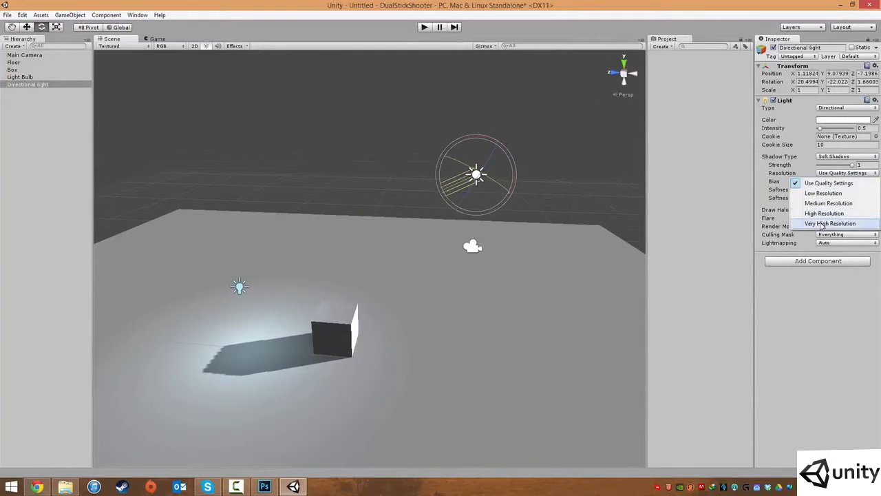
{"action": "left_click", "coordinate": [830, 223]}
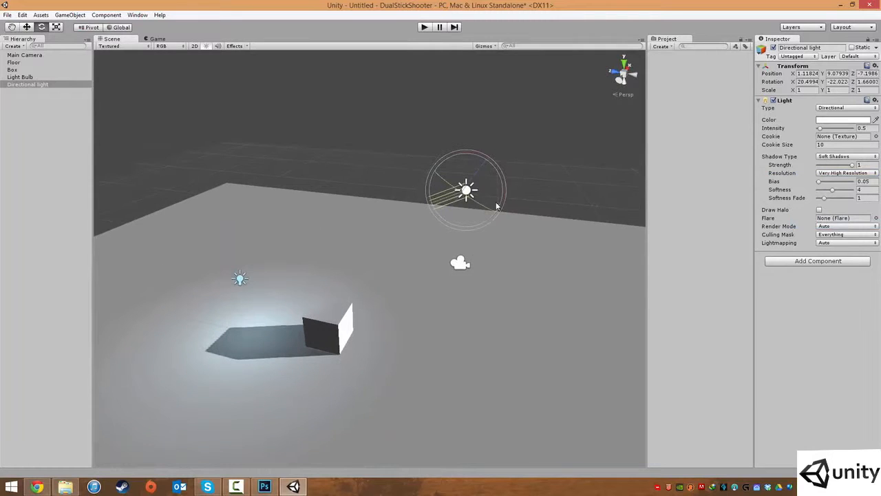
{"action": "left_click_drag", "start_coordinate": [467, 189], "coordinate": [486, 211]}
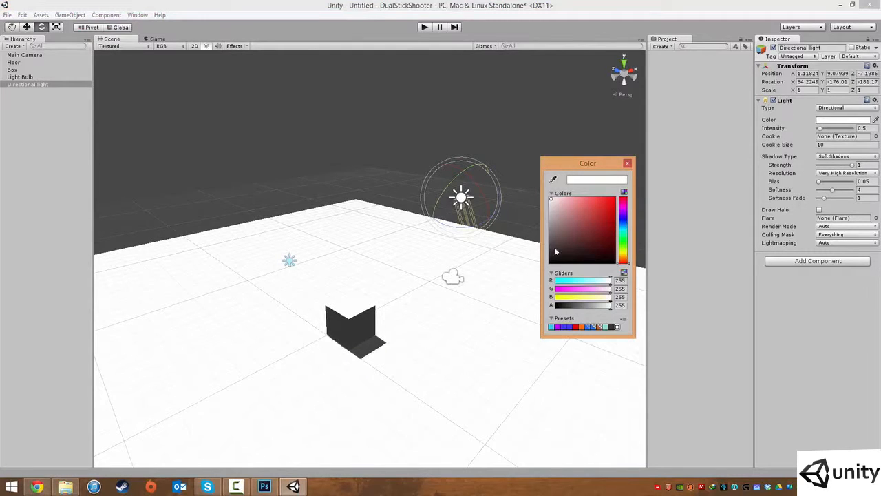
- Pick a warm pale-yellow light colour and close the colour picker
{"action": "left_click", "coordinate": [623, 231]}
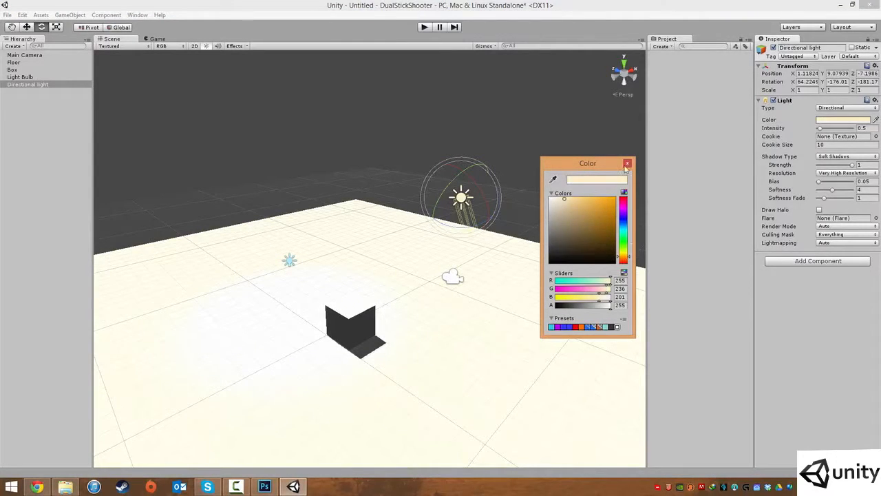
{"action": "left_click", "coordinate": [627, 163]}
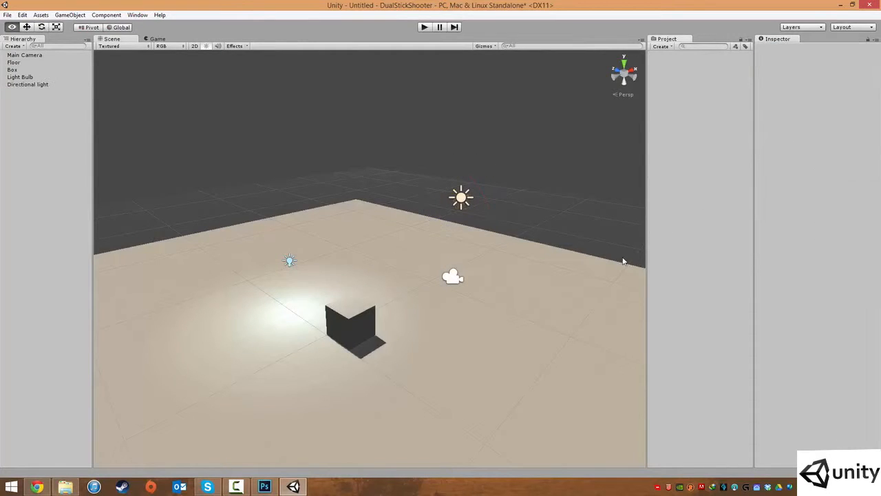
- Tune Sun Light shadows to bias 0.48, softness 3.16, fade 1.72, strength 0.64, then deselect
{"action": "left_click", "coordinate": [27, 84]}
{"action": "type", "text": "Sun Light"}
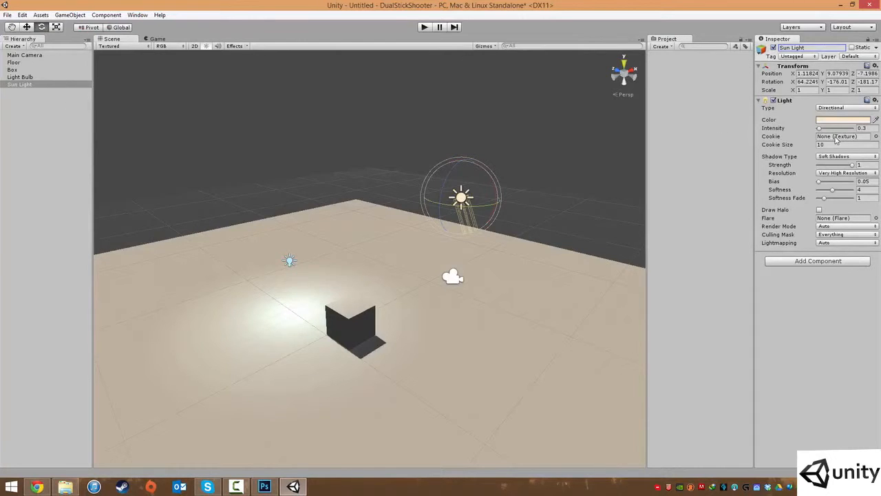
{"action": "left_click_drag", "start_coordinate": [820, 181], "coordinate": [845, 181]}
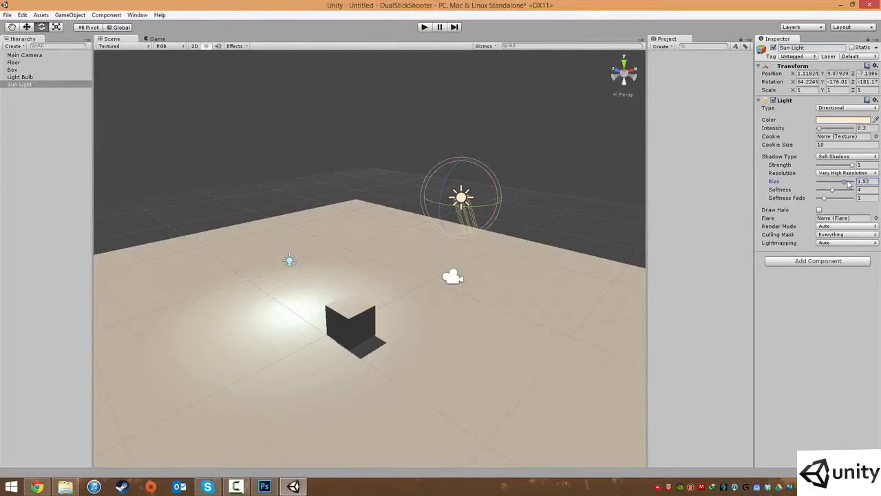
{"action": "left_click_drag", "start_coordinate": [845, 181], "coordinate": [828, 181]}
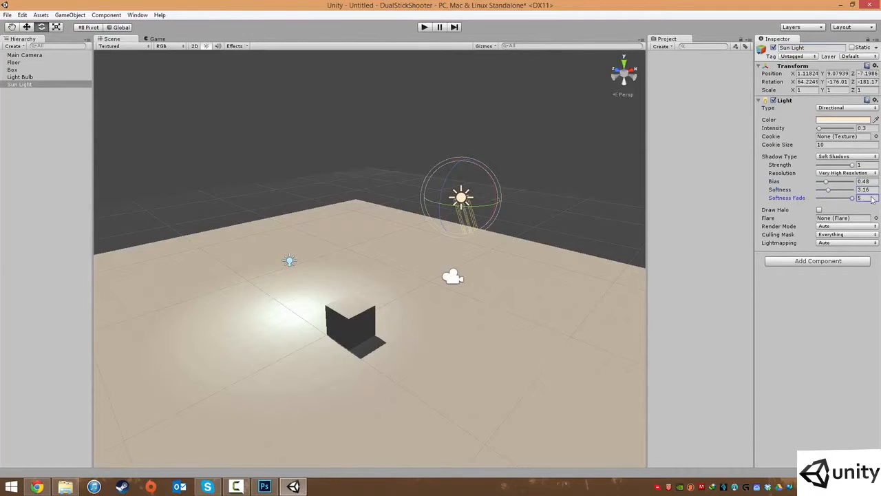
{"action": "left_click_drag", "start_coordinate": [852, 197], "coordinate": [830, 198]}
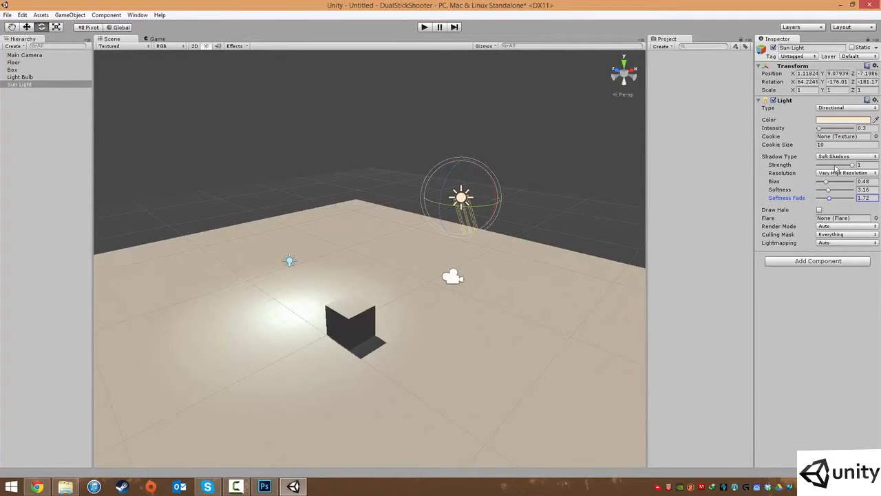
{"action": "left_click_drag", "start_coordinate": [852, 164], "coordinate": [839, 165]}
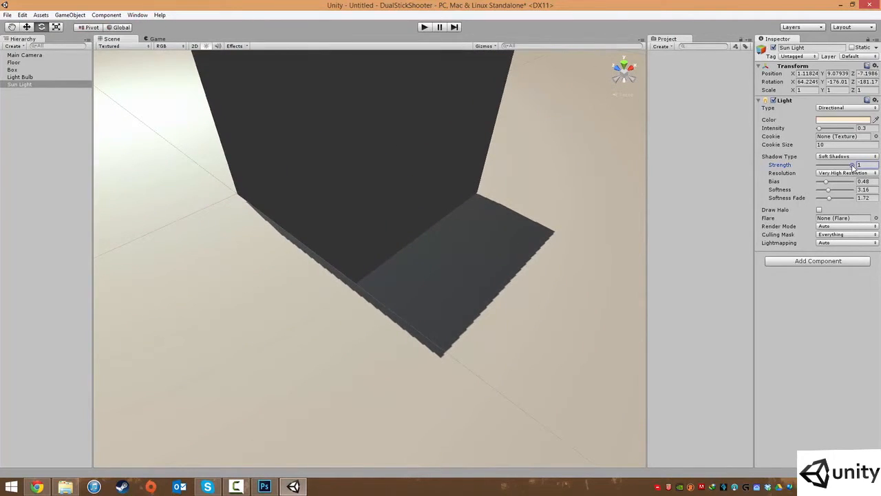
{"action": "left_click_drag", "start_coordinate": [857, 165], "coordinate": [838, 165]}
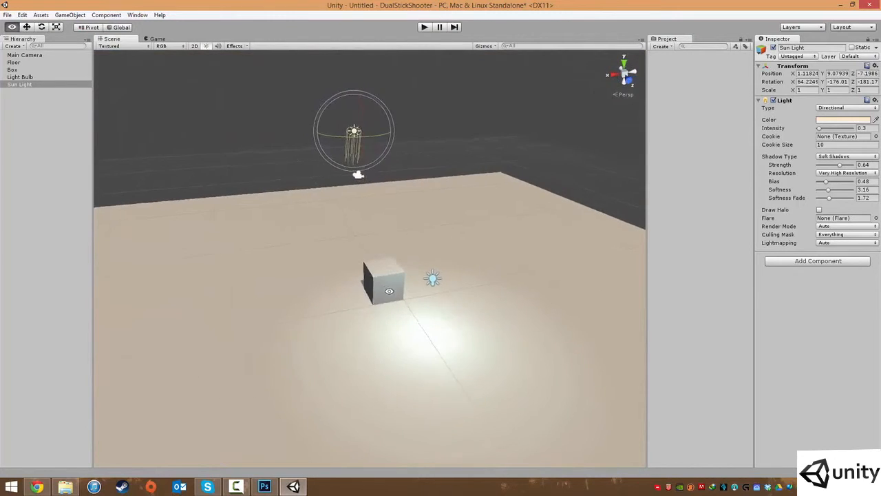
{"action": "left_click", "coordinate": [20, 76]}
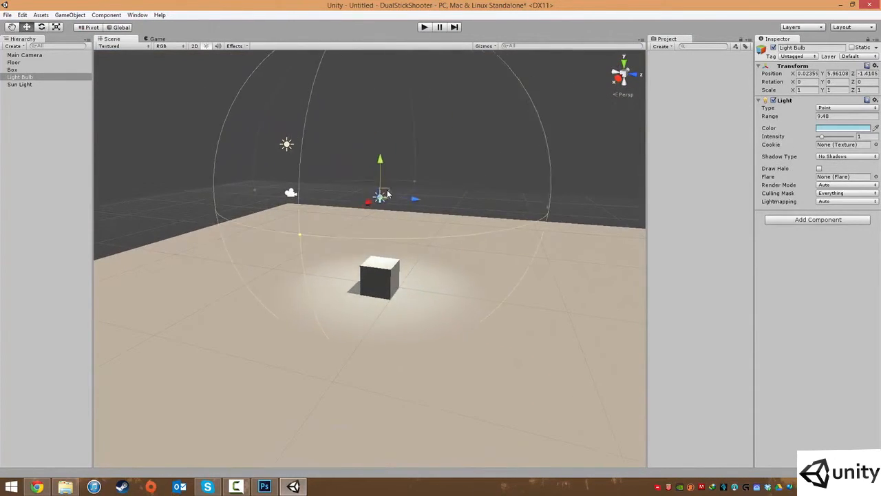
{"action": "left_click", "coordinate": [488, 179]}
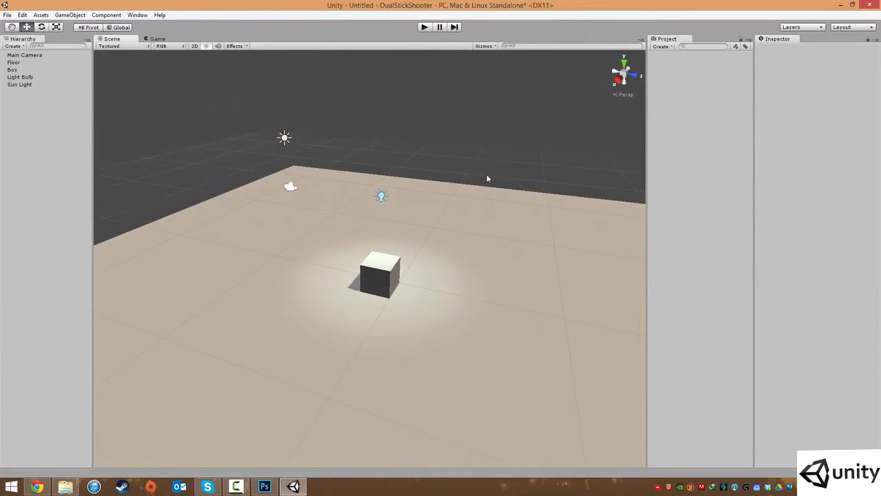